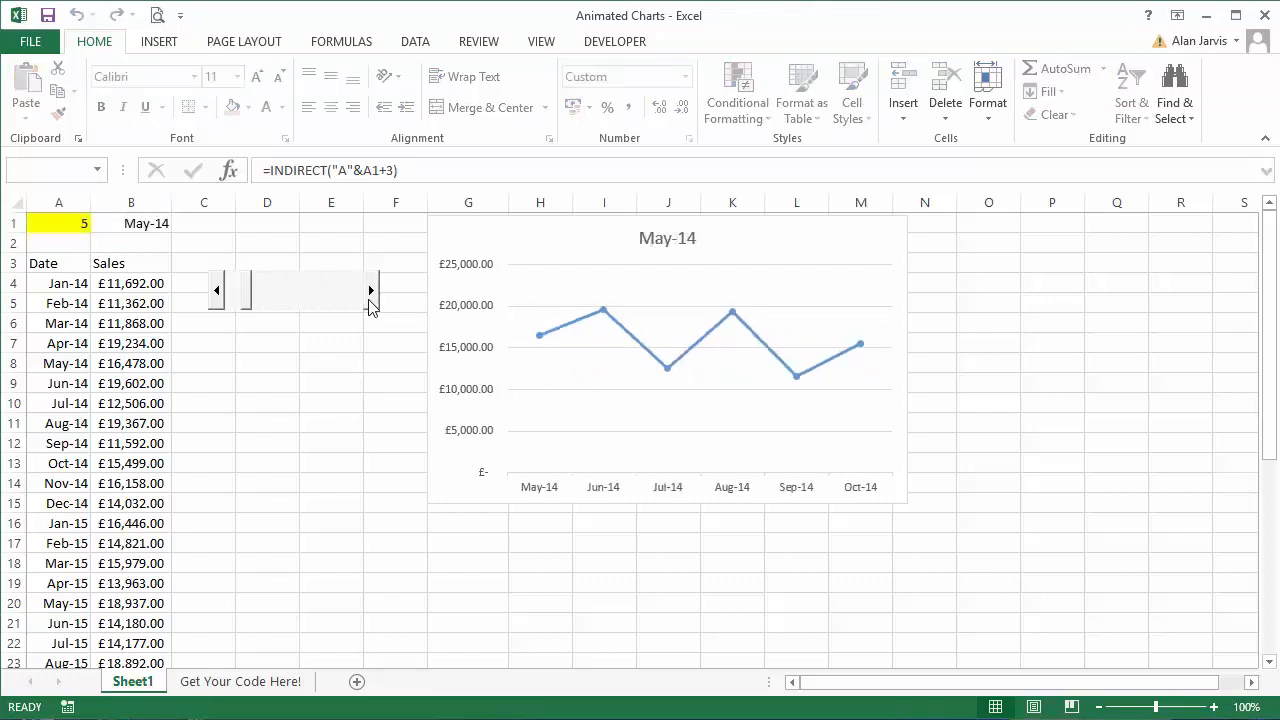
- Nudge the chart's start month forward before opening the Visual Basic editor
click(370, 290)
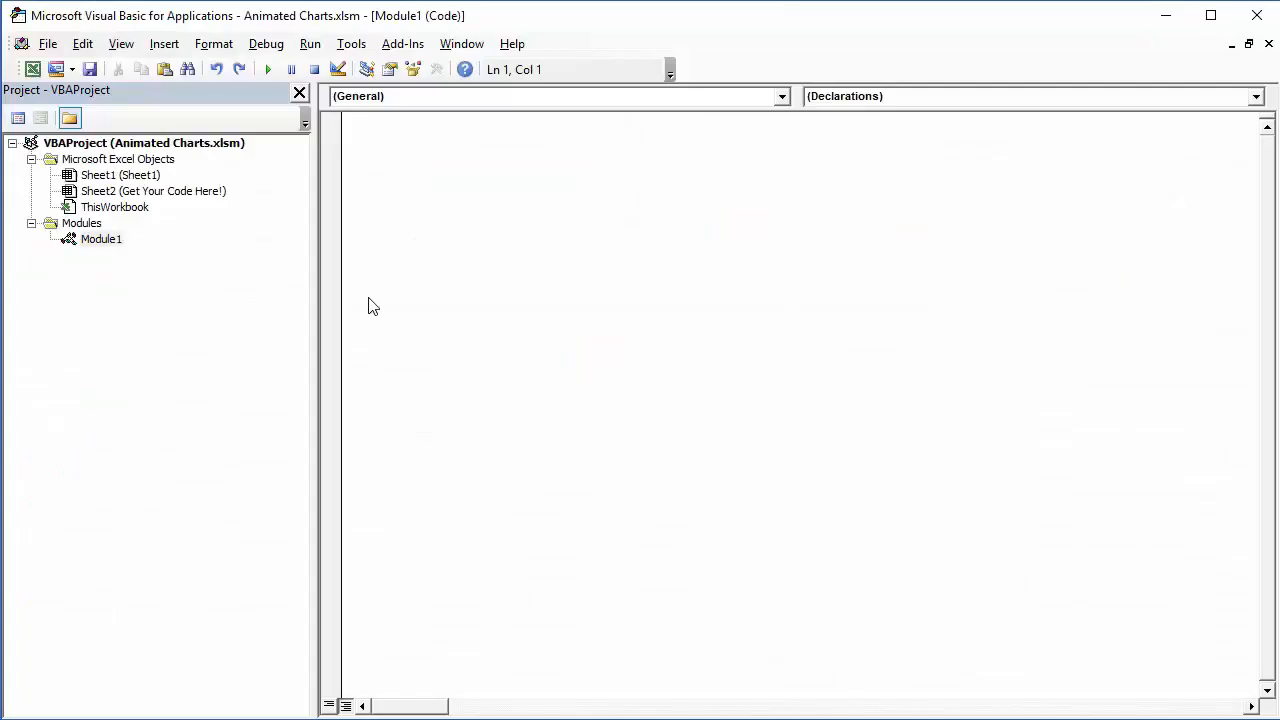
- Start an empty Sub Cycle macro, then select the first dates in column A on the sheet
text(sub)
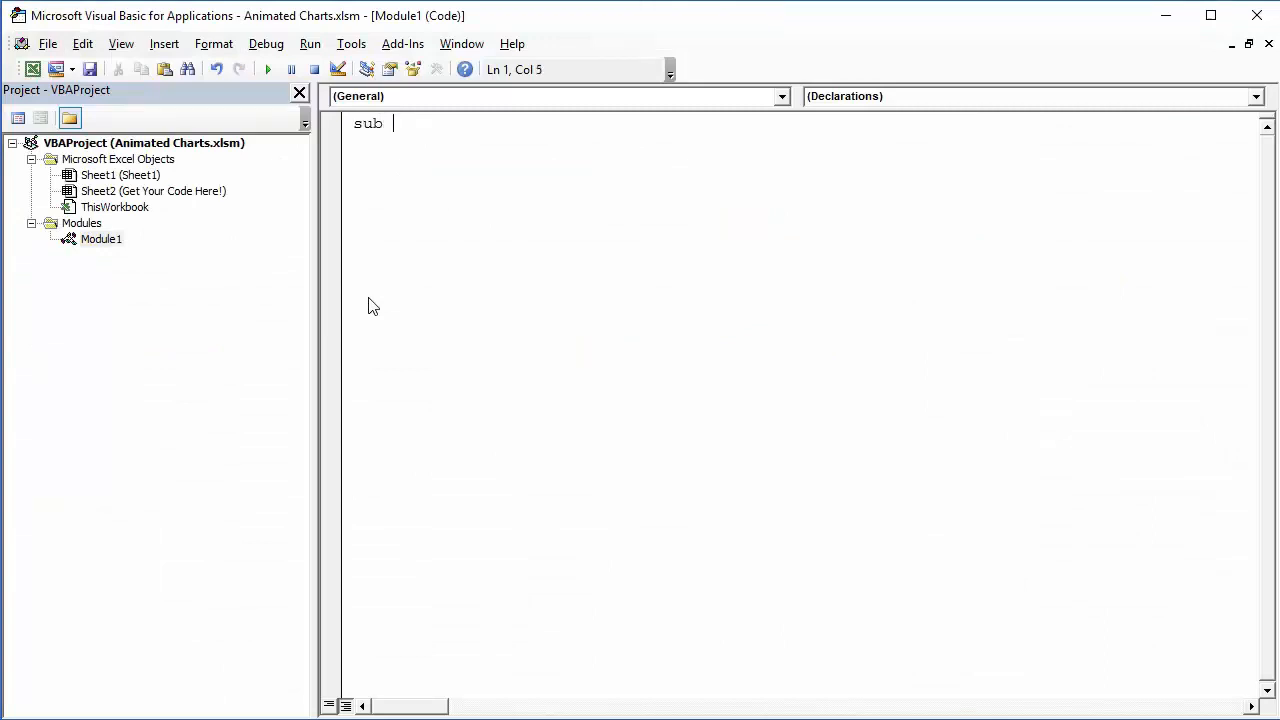
text(Cycle)
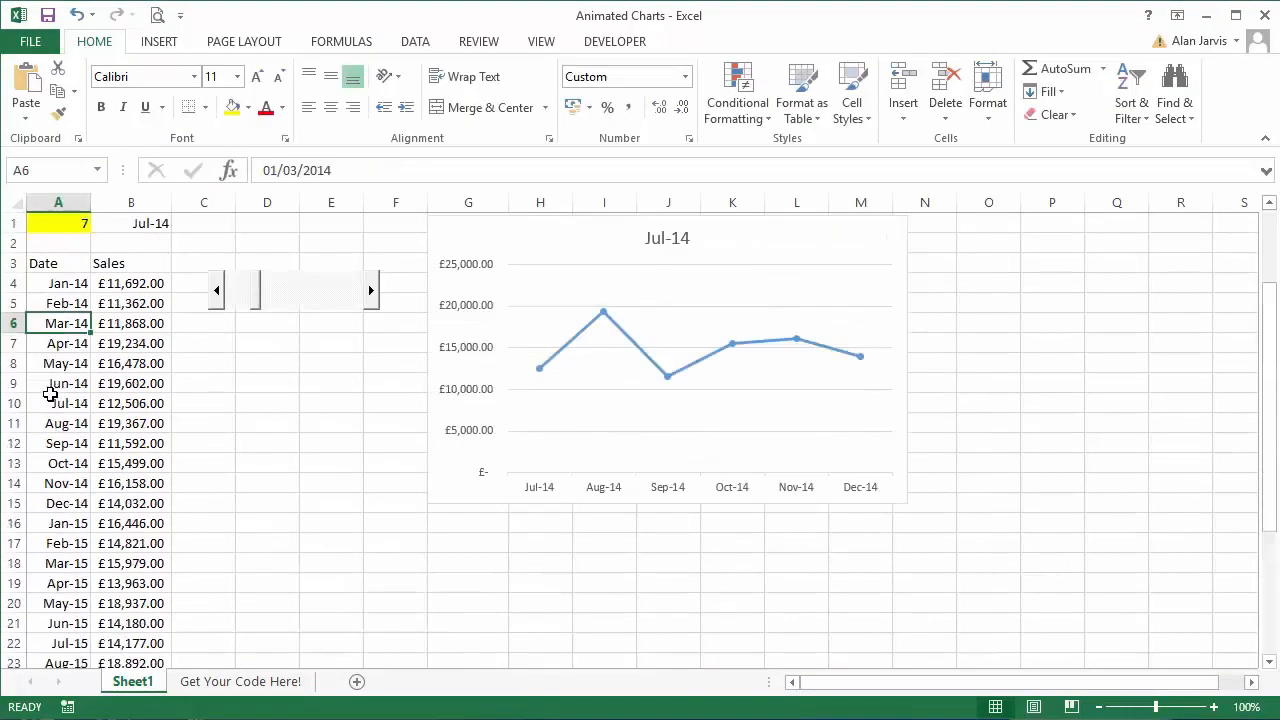
drag(58, 284, 58, 384)
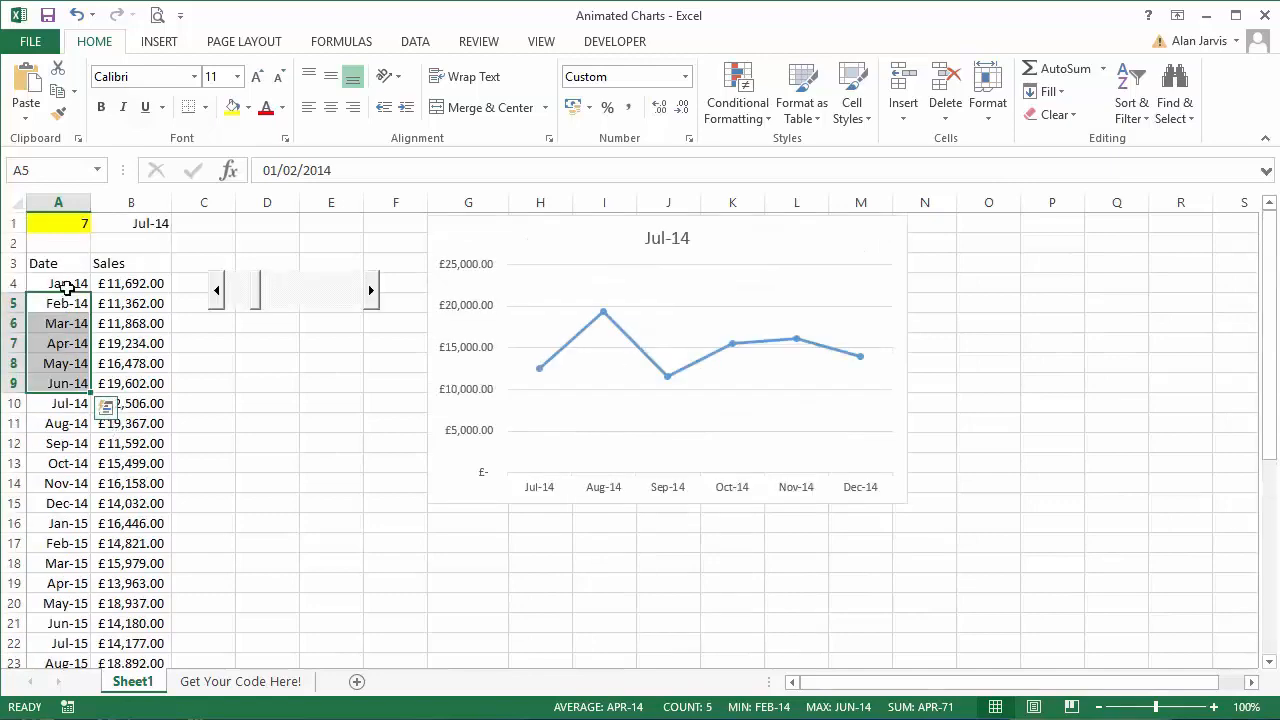
- In the Cycle macro, write a For x = 1 To 31 ... Next x loop
key(Alt+F11)
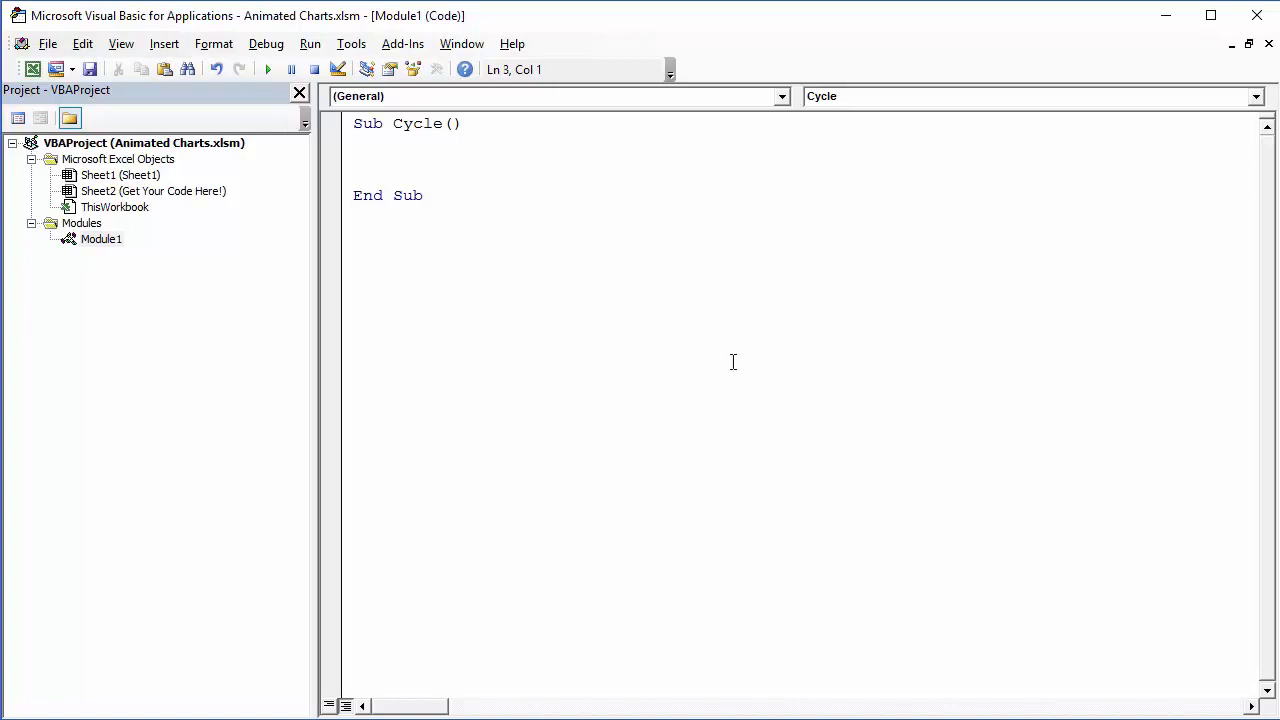
text(for x)
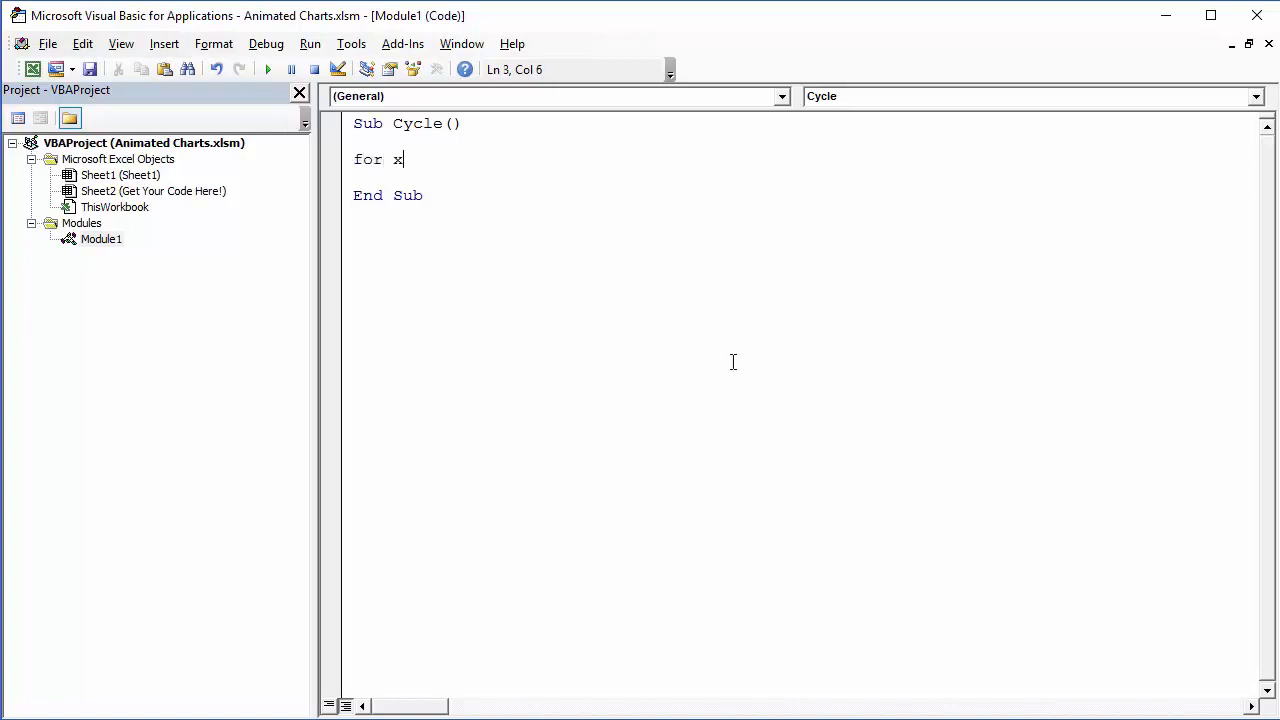
text(= 1 to)
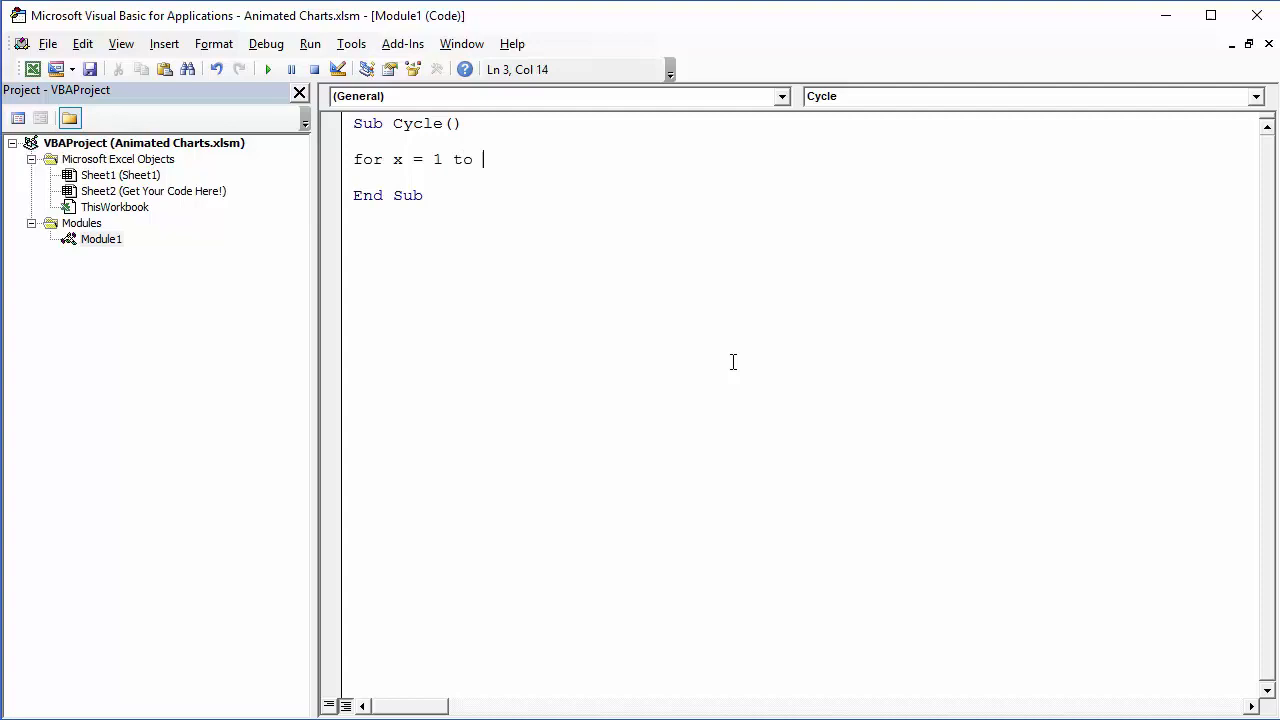
text(32)
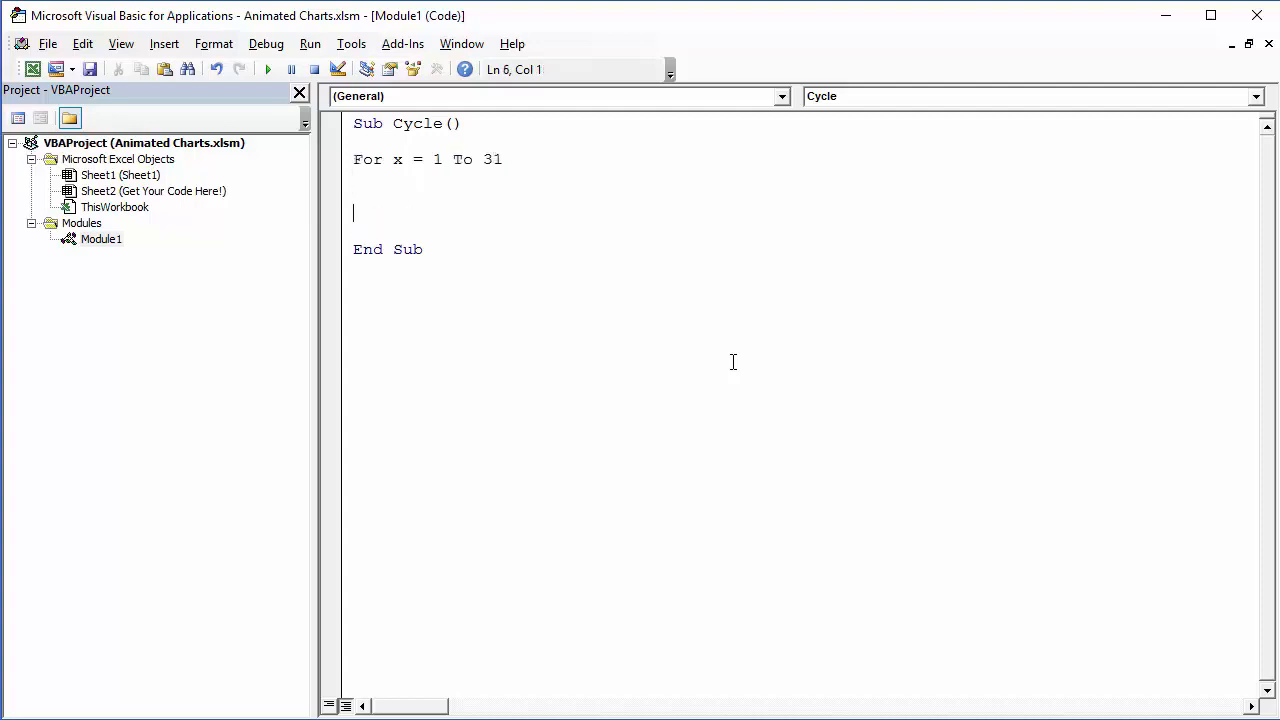
text(next x)
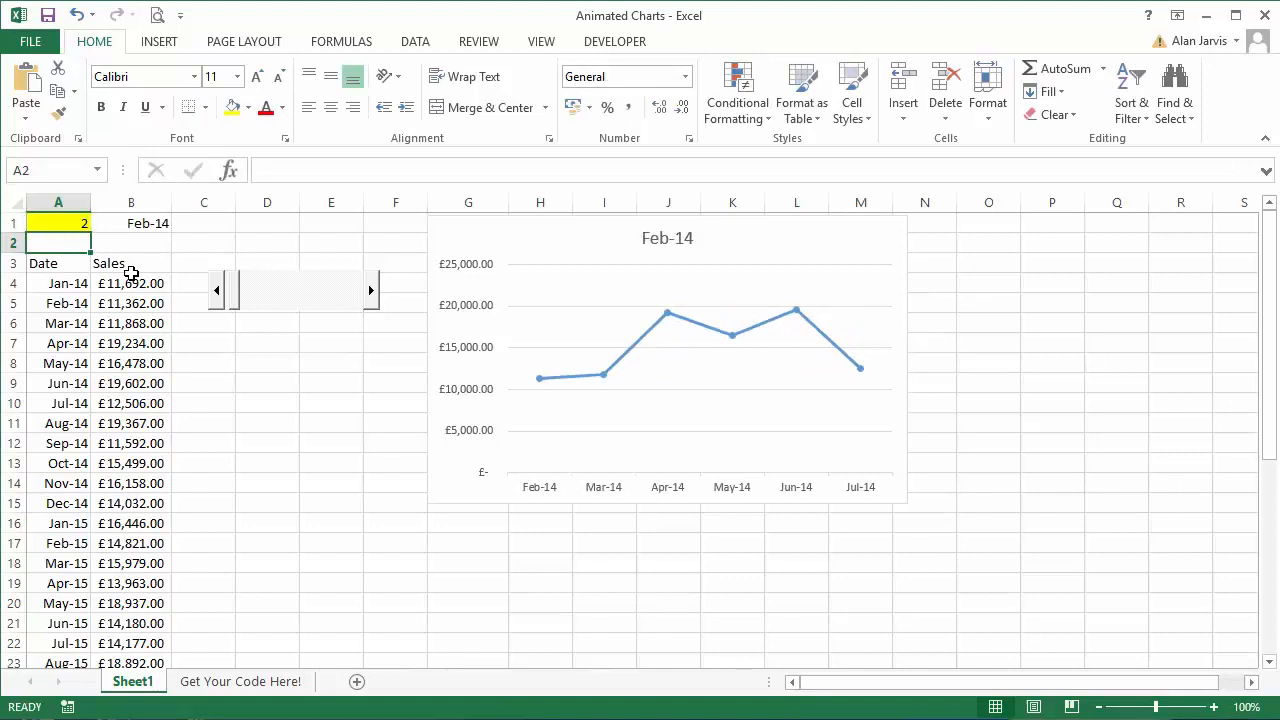
- Inside the loop, set Range("A1").Value = x so each x lands in cell A1
click(370, 290)
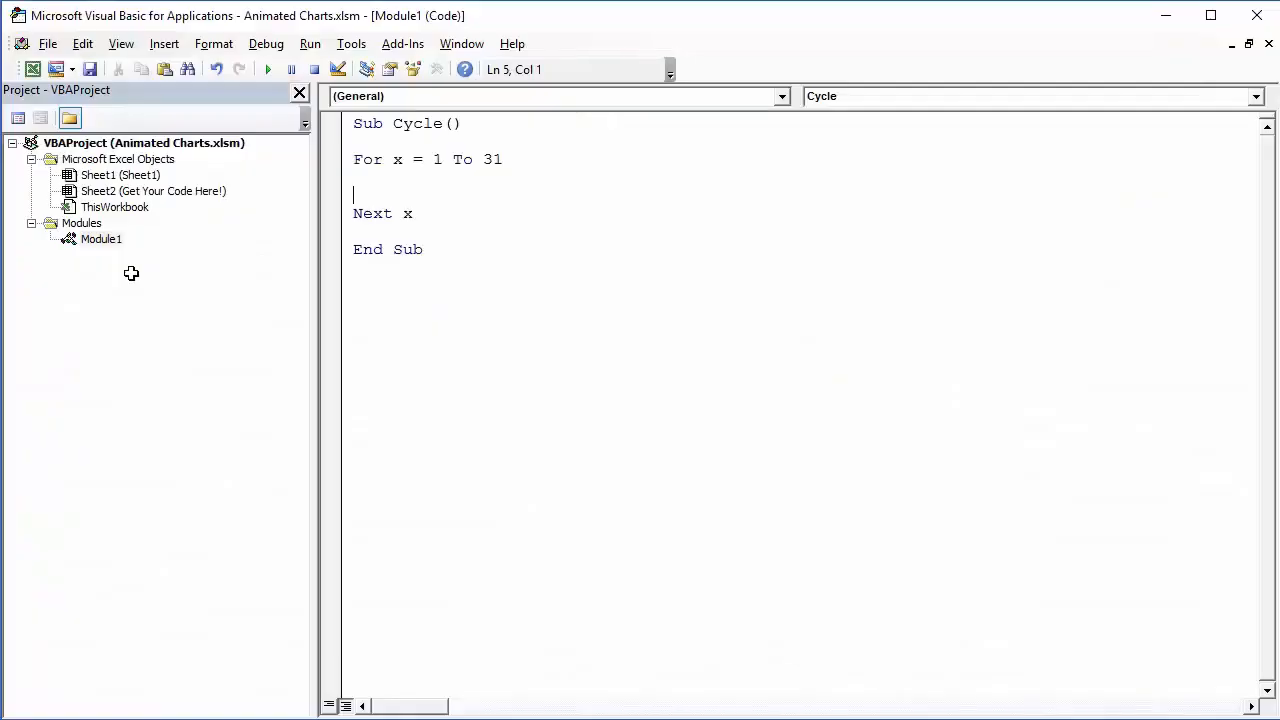
mouse_move(532, 300)
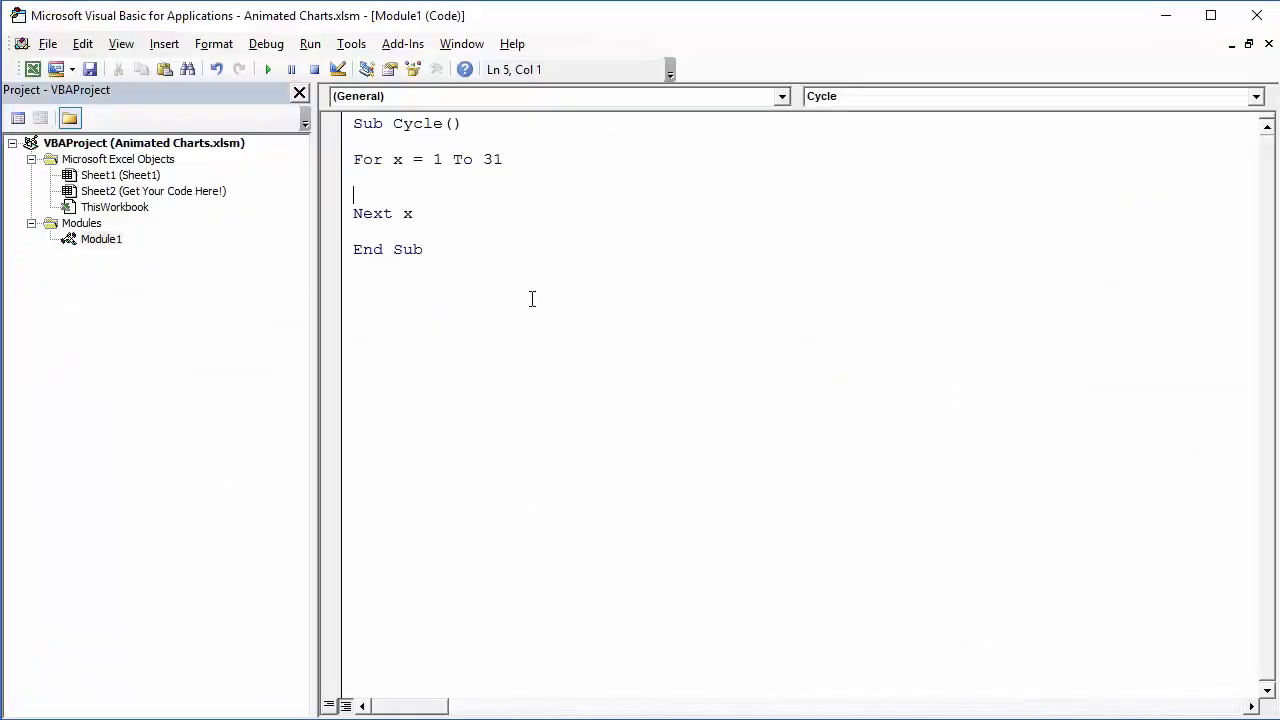
text(range("A)
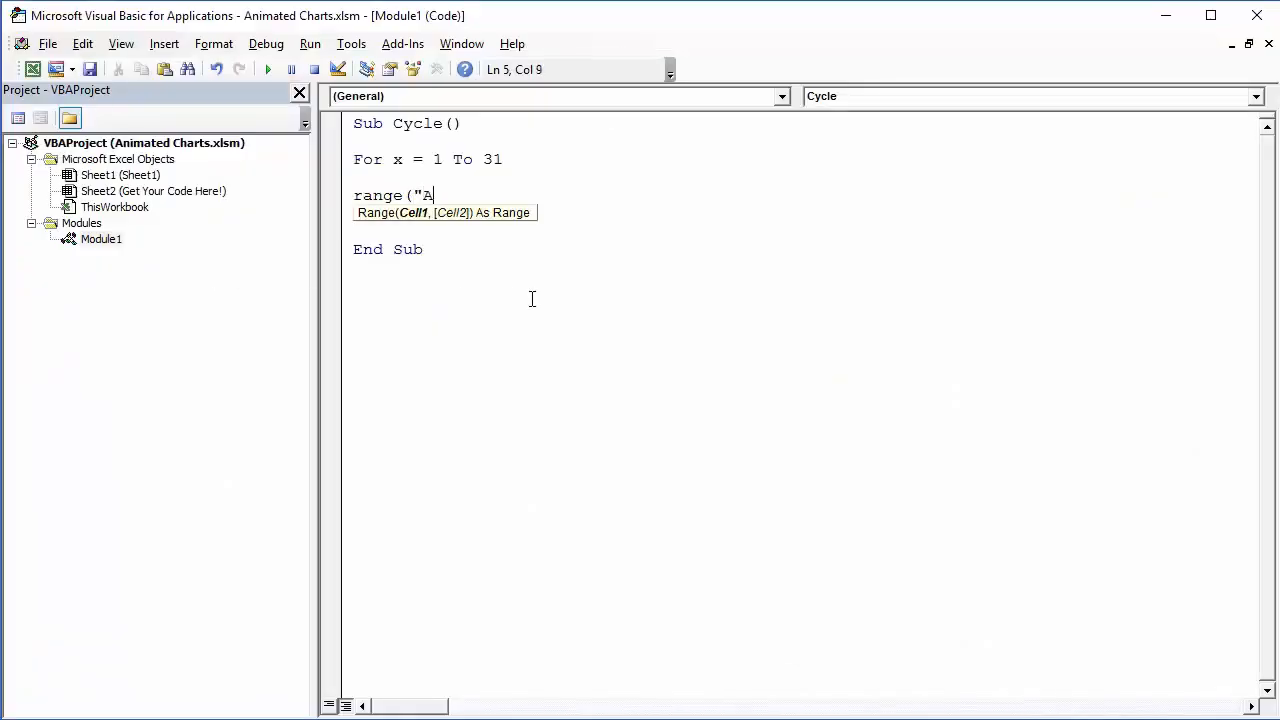
text(1"))
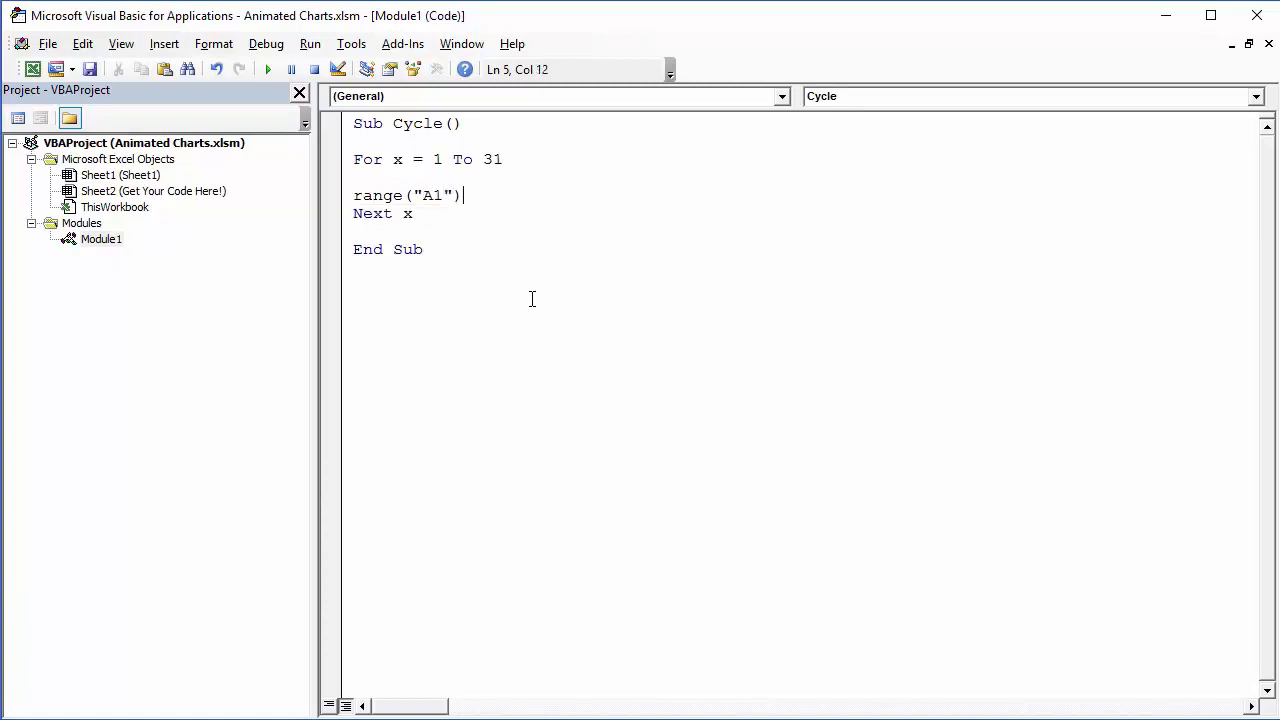
text(.value = x)
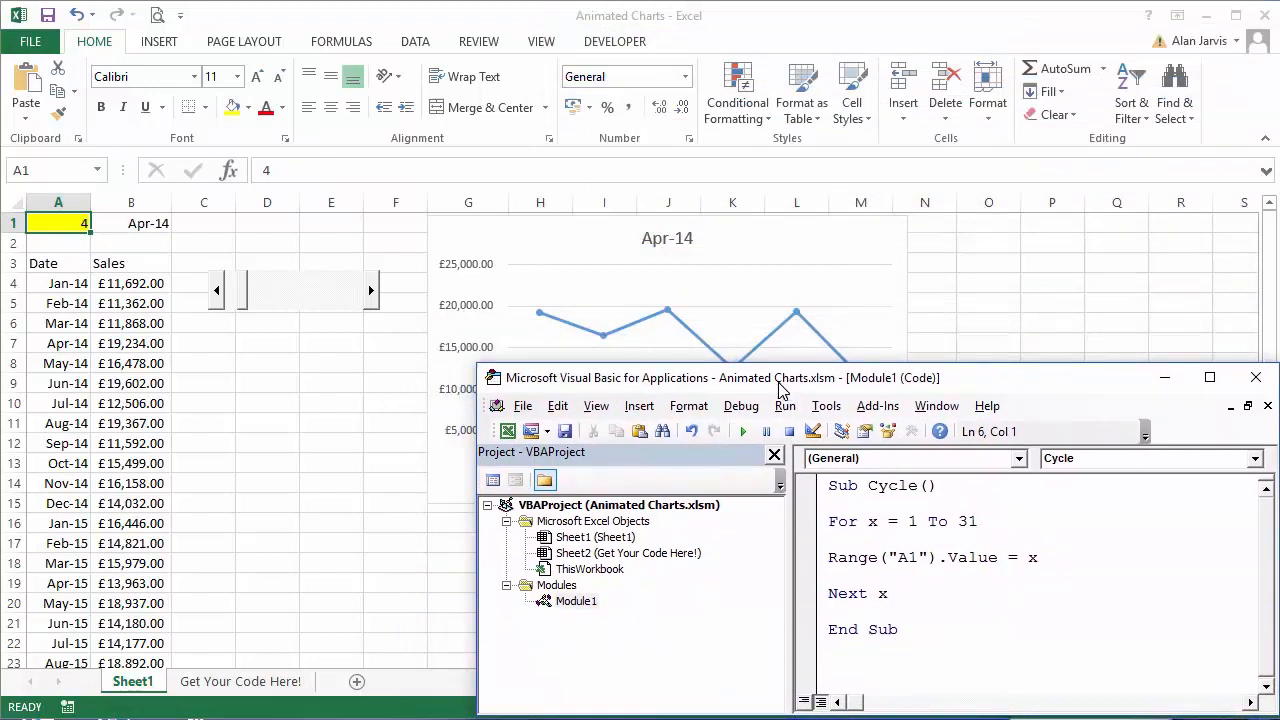
- Step through the Cycle macro, reset, then run it fully so A1 reaches 31 and the chart starts at Jul-16
click(774, 452)
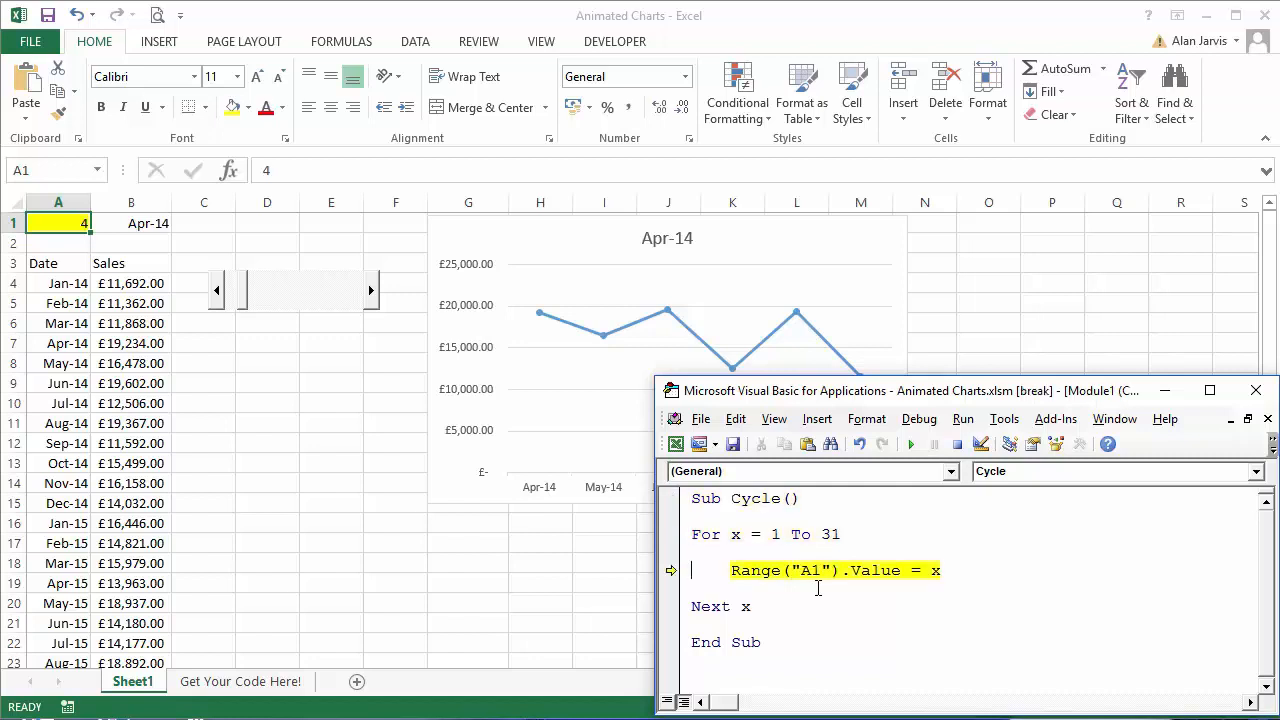
mouse_move(956, 604)
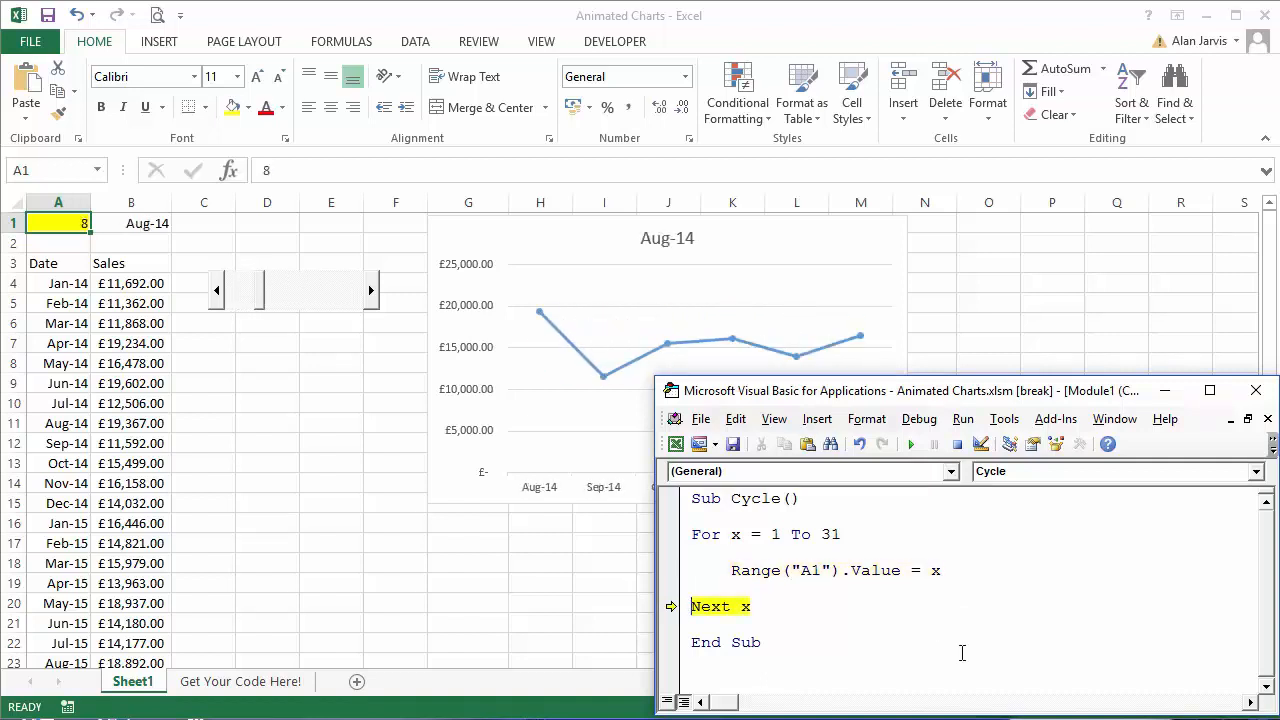
click(958, 444)
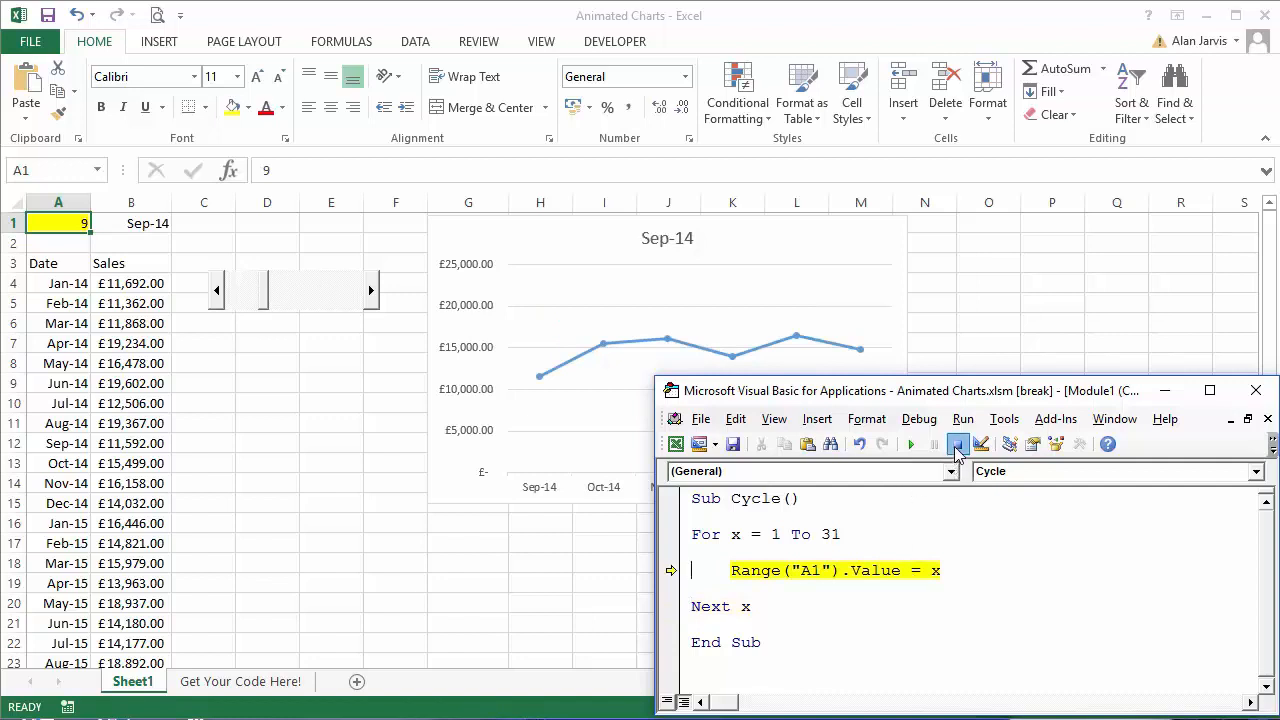
click(956, 444)
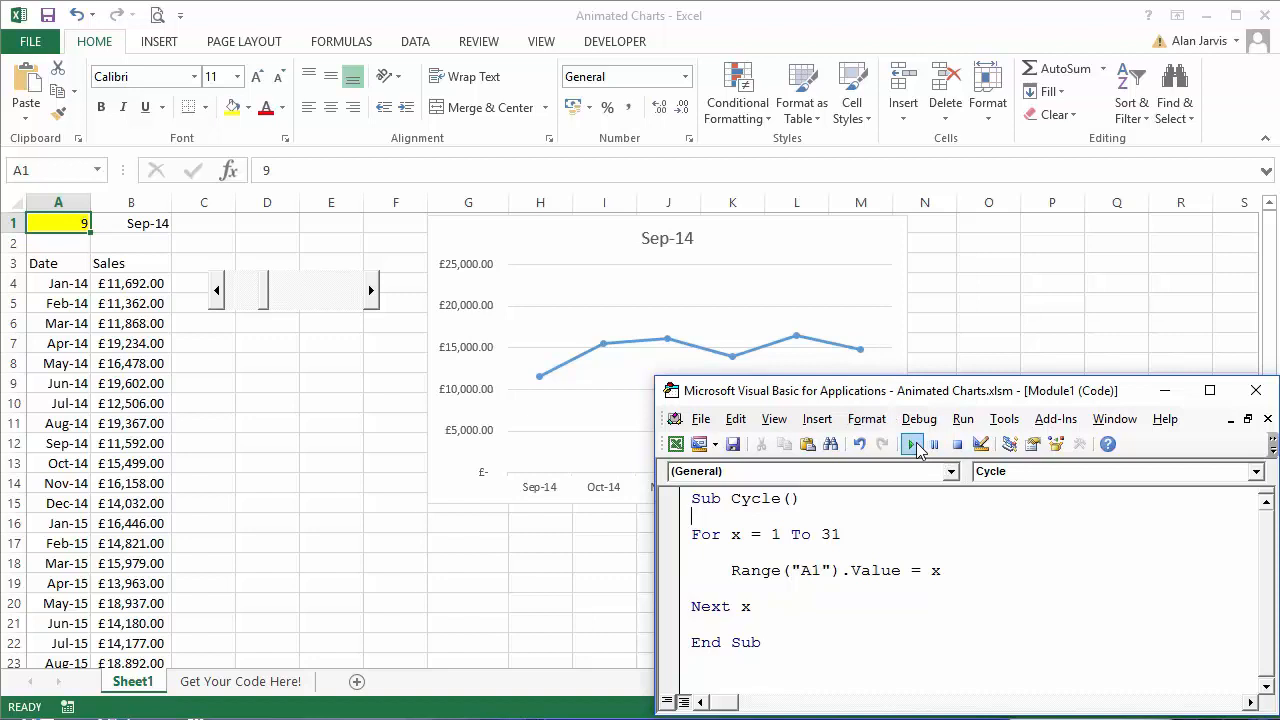
click(912, 444)
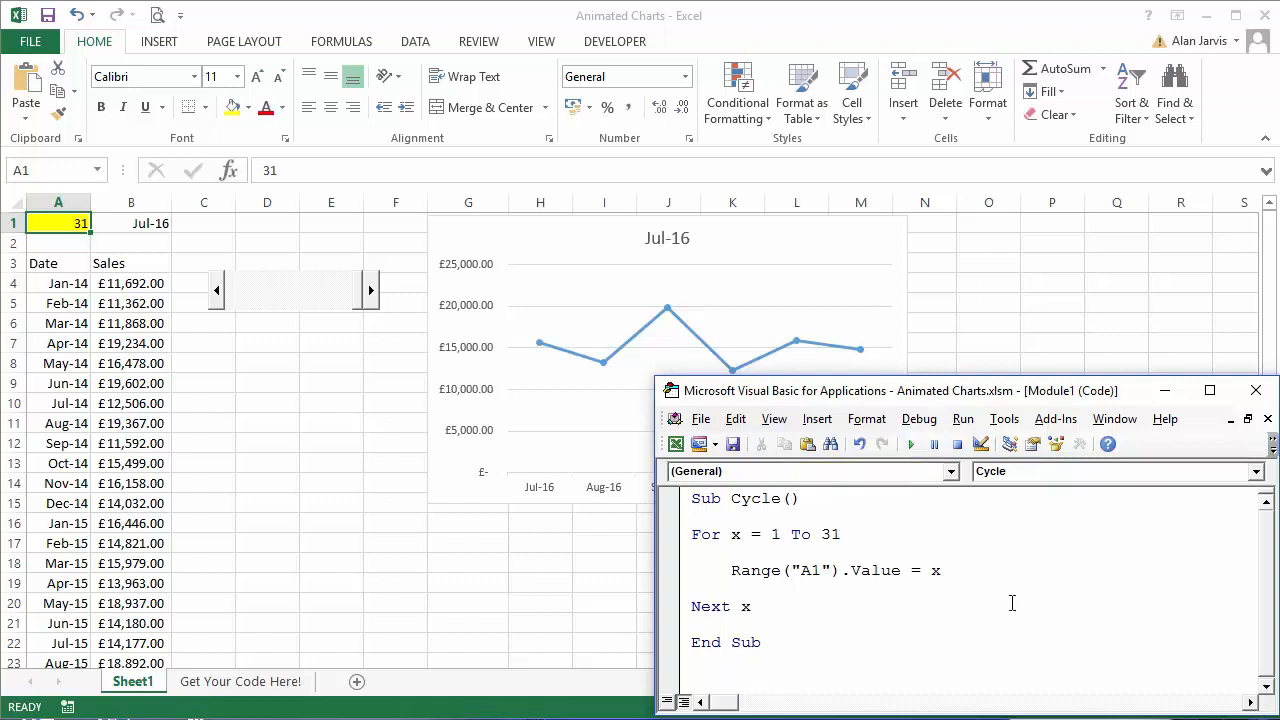
mouse_move(976, 600)
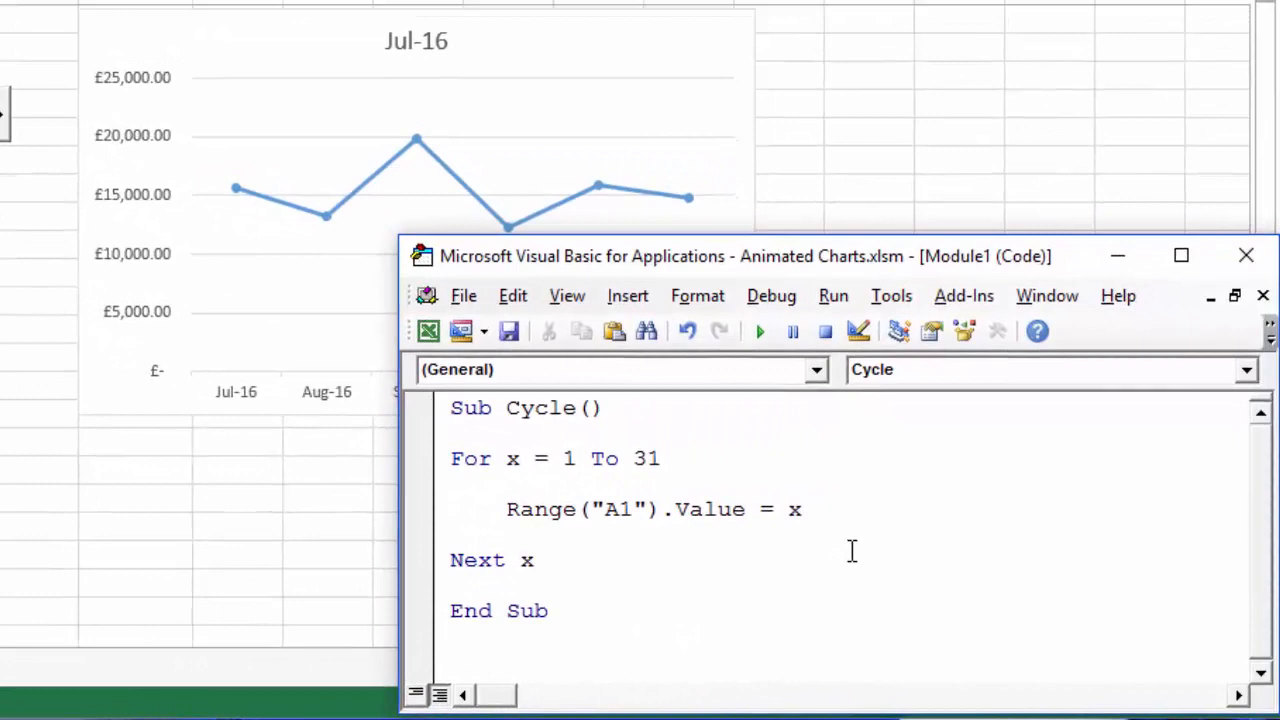
- Begin the pause line as Application.Wait Now + inside the loop
text(app)
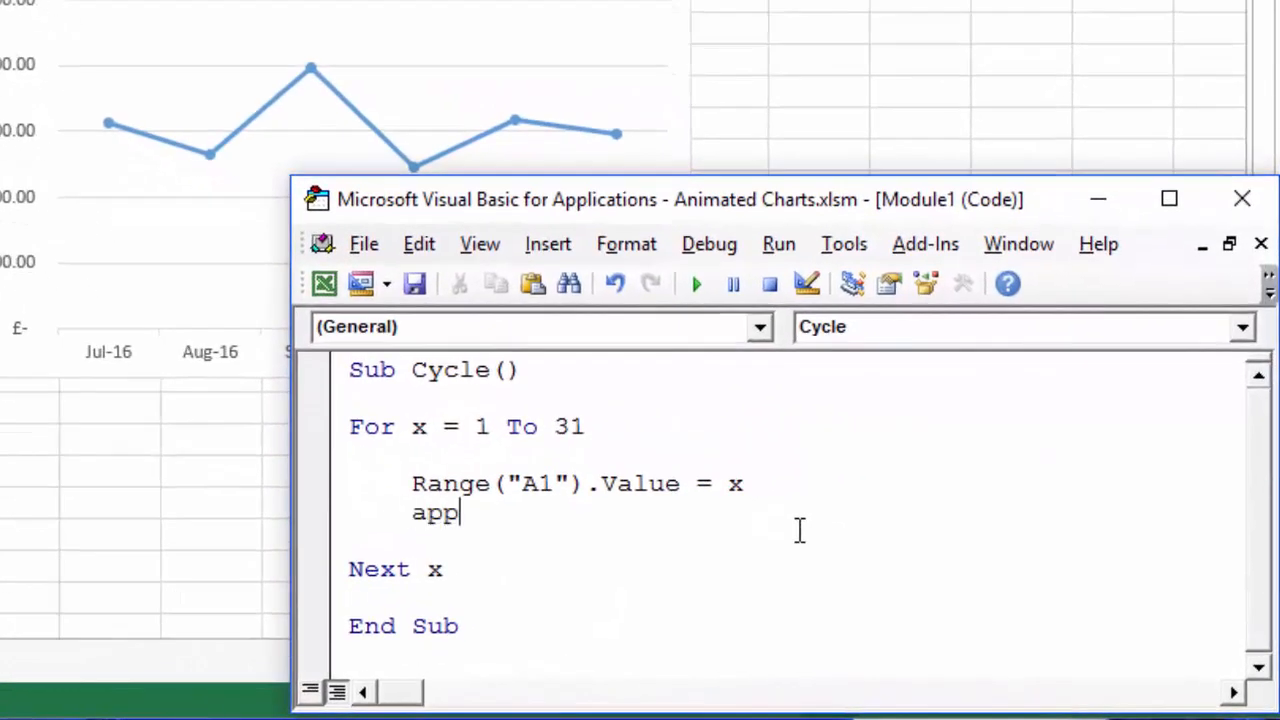
text(lication)
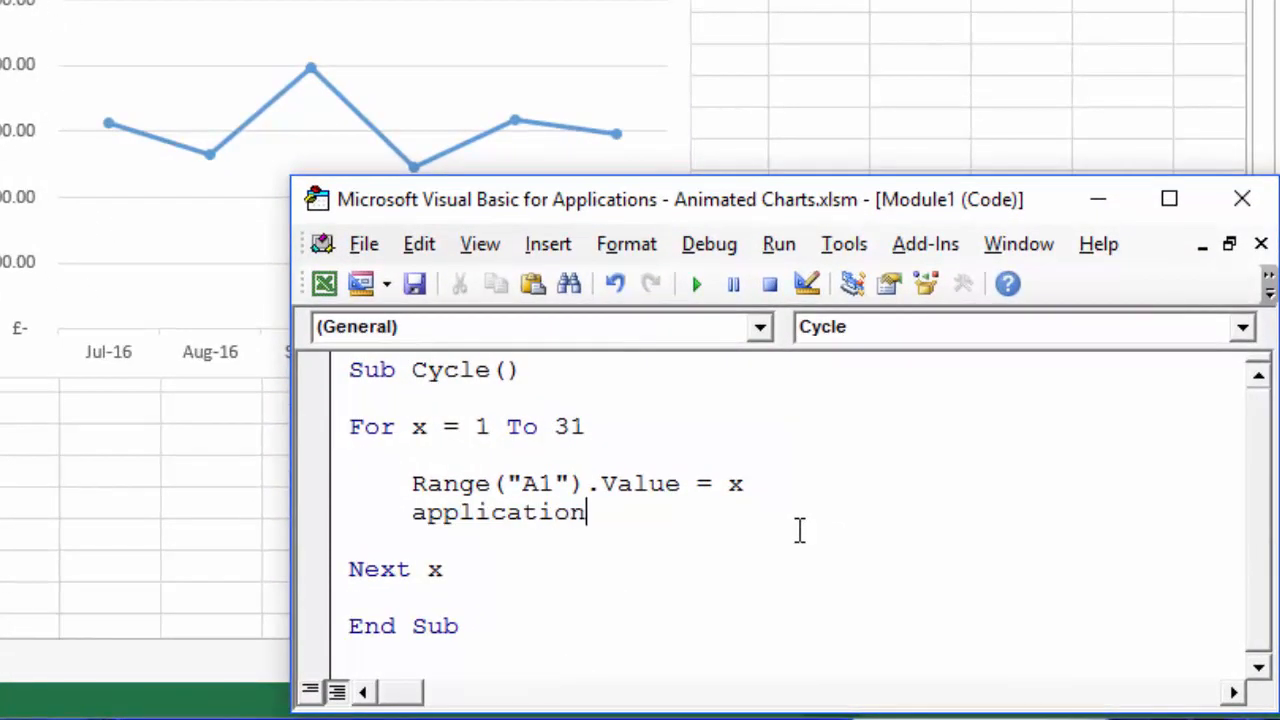
text(.wait)
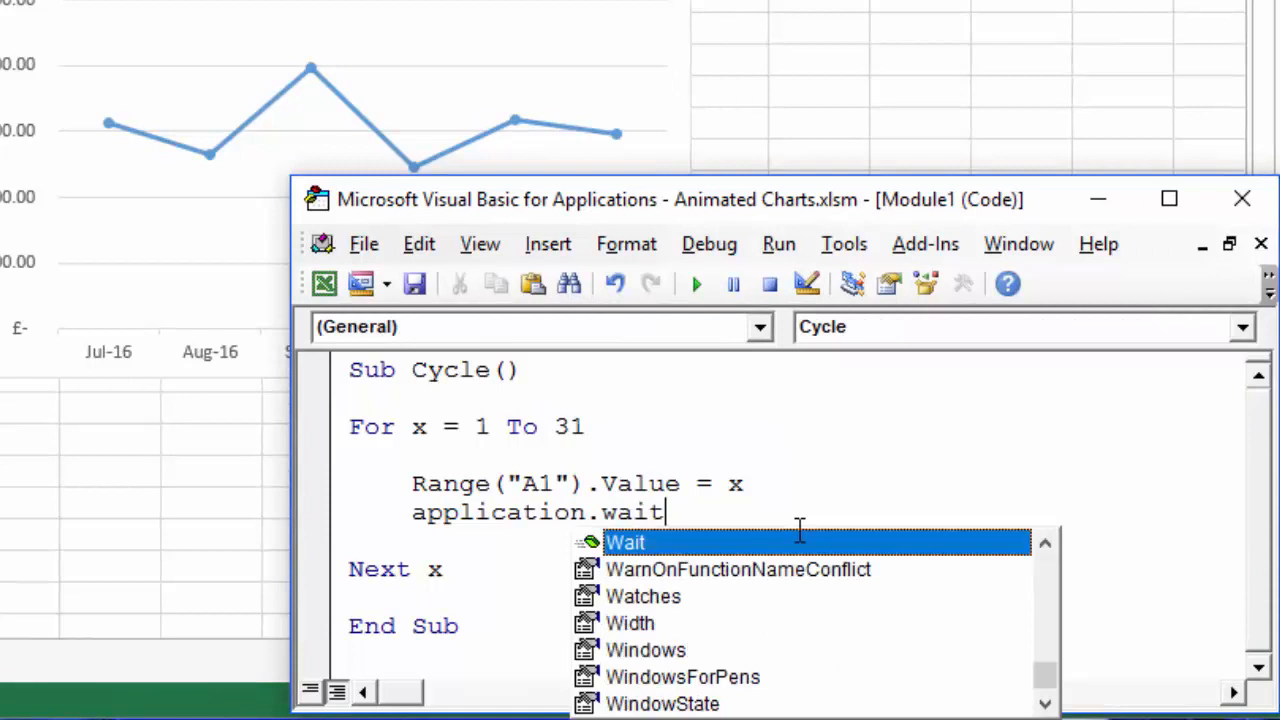
key(Tab)
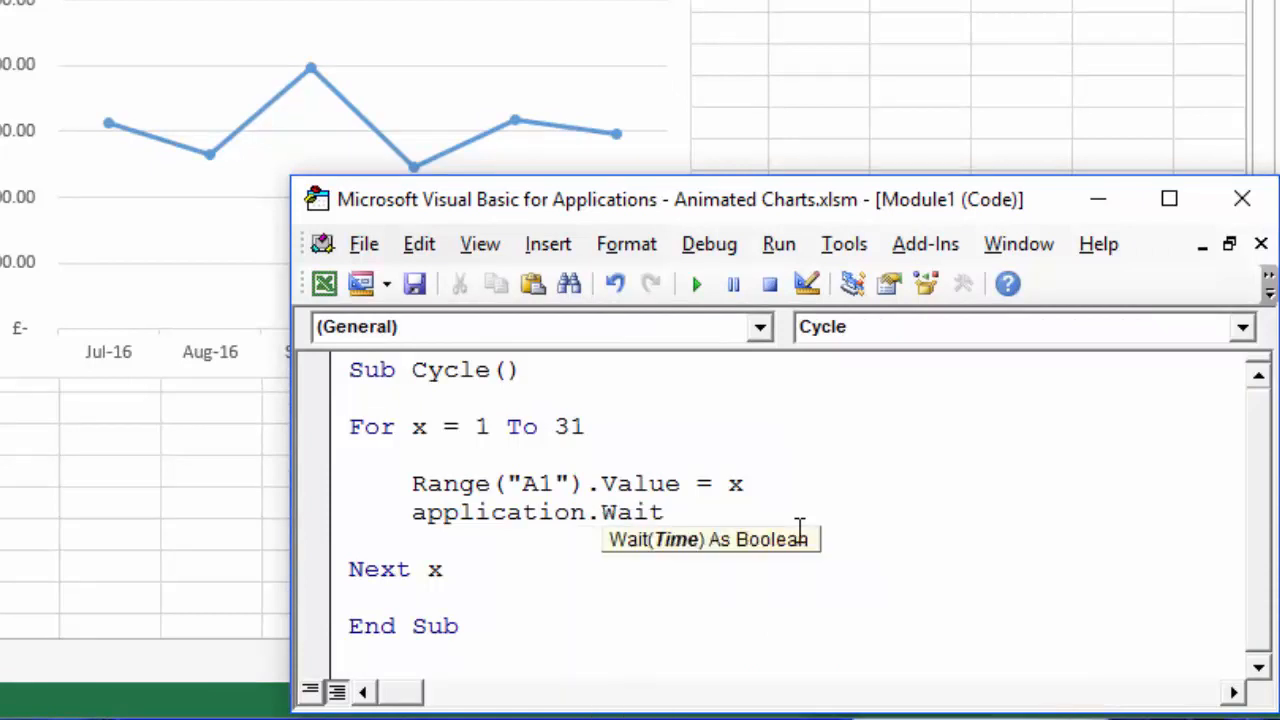
text(now)
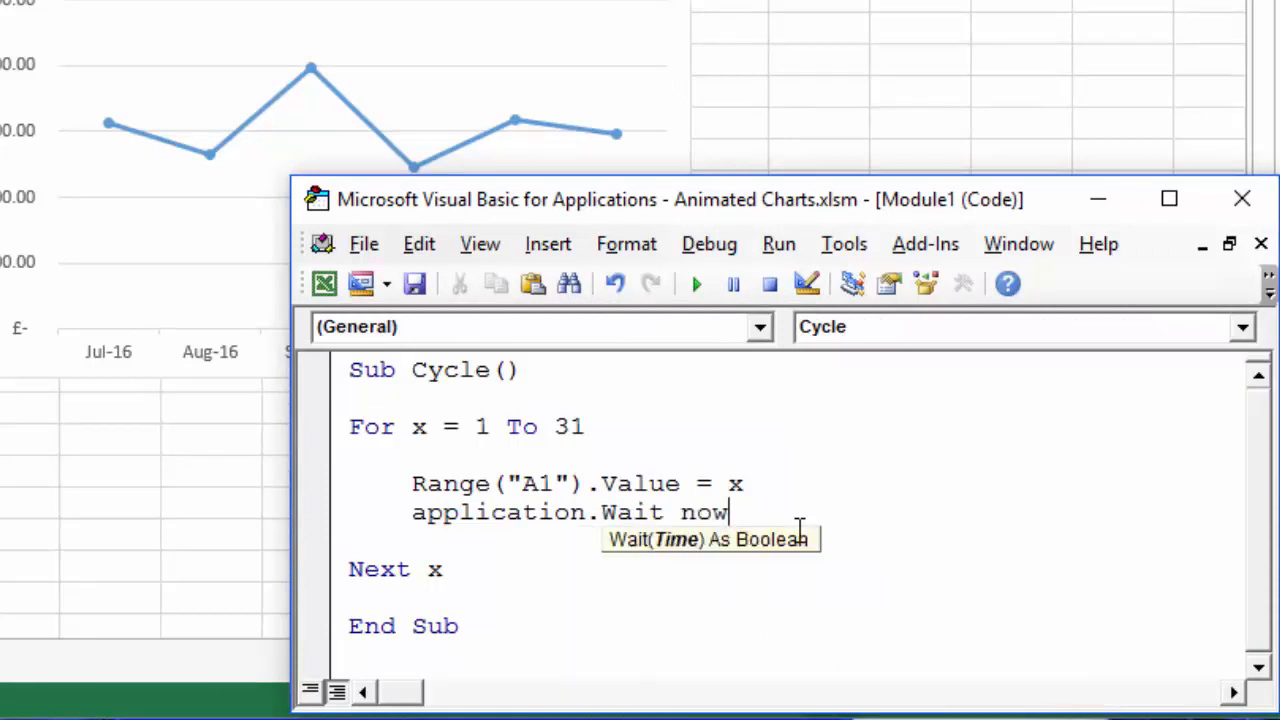
text(+)
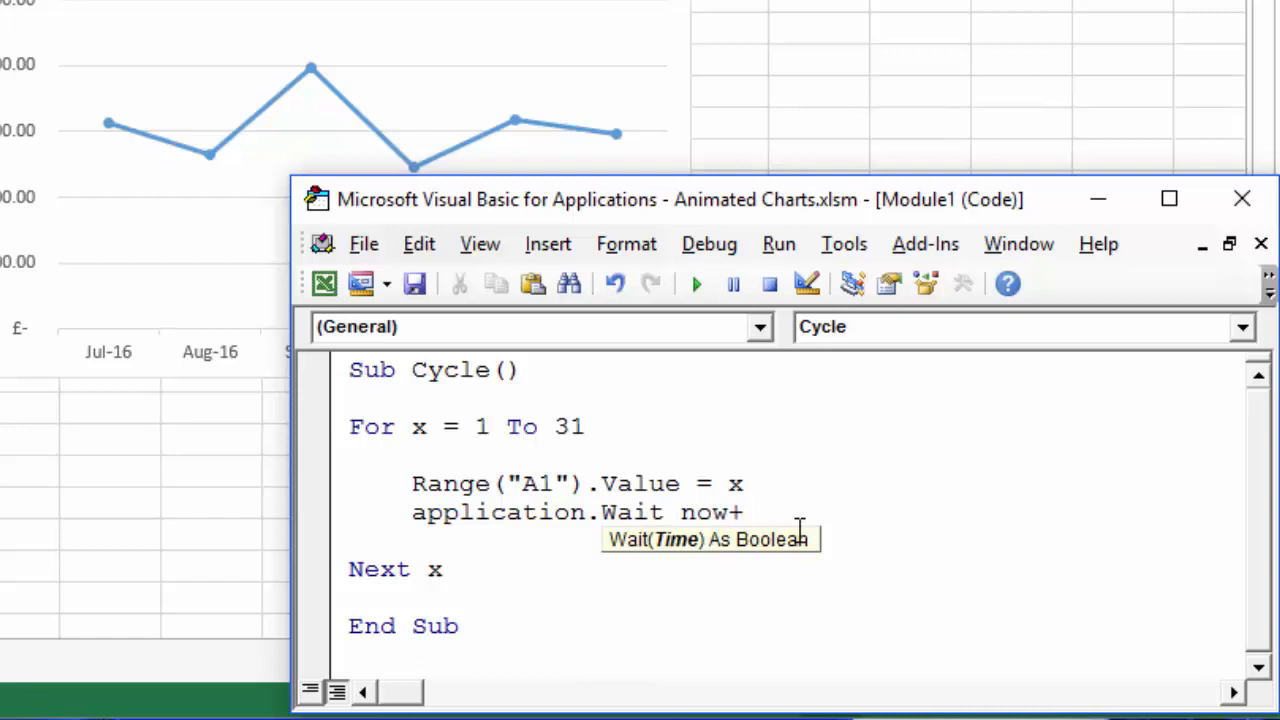
- Complete it with TimeValue("0:00:01") so each update waits one second
text(time)
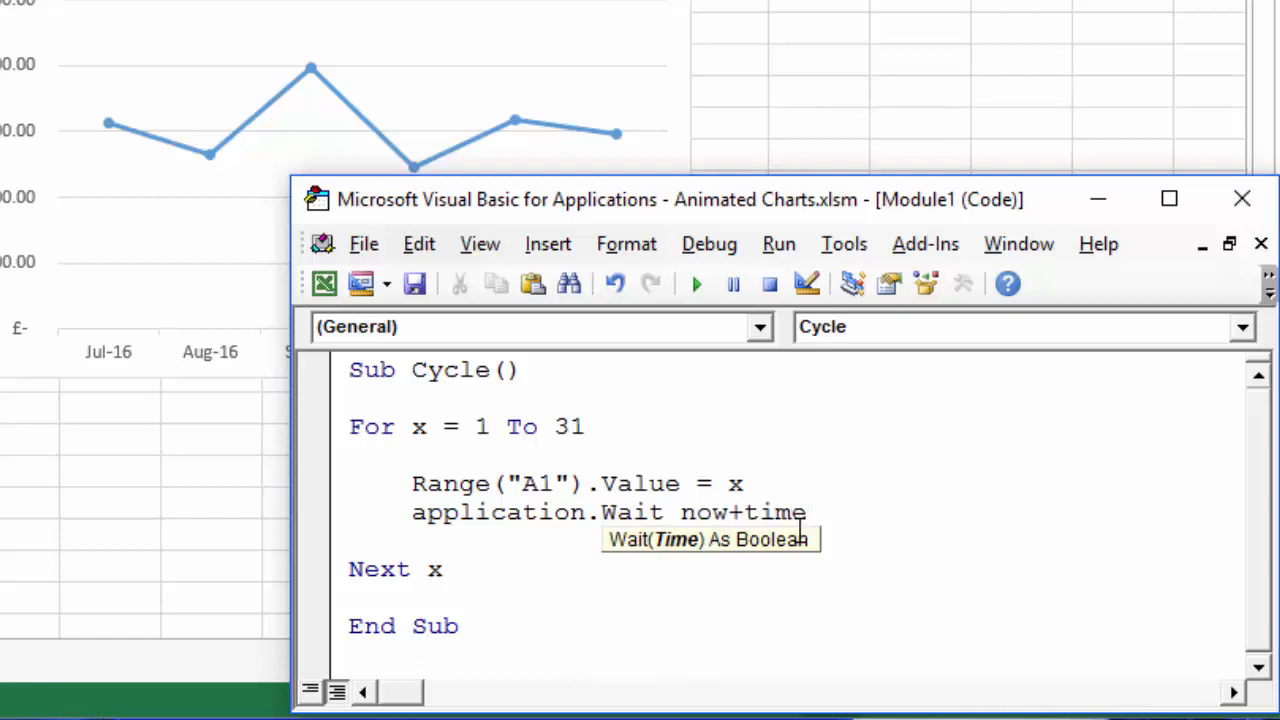
text(value)
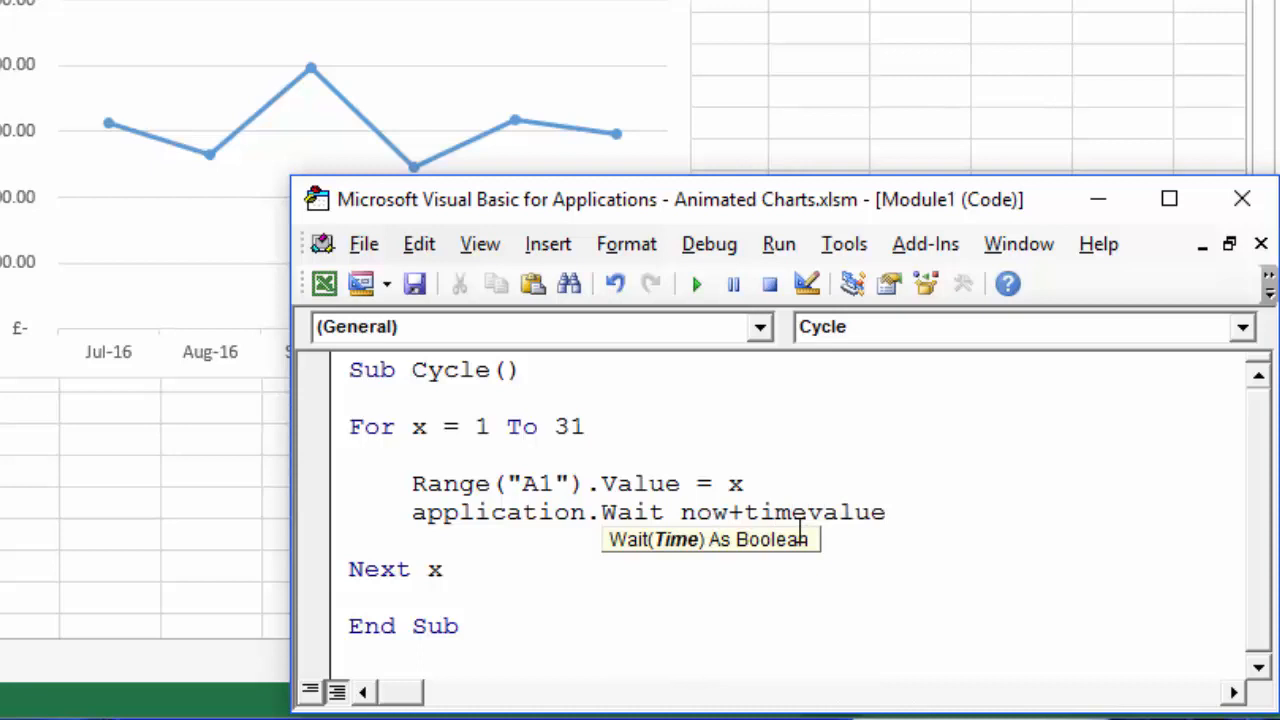
text((")
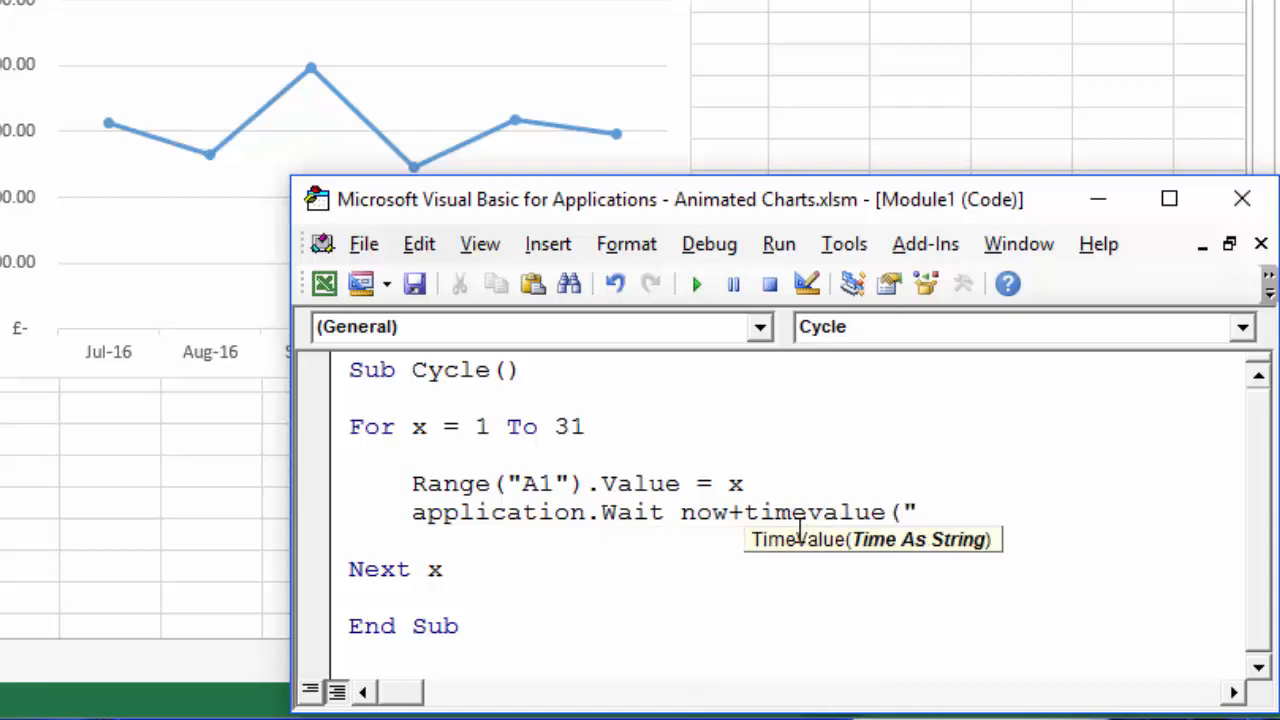
text(0:)
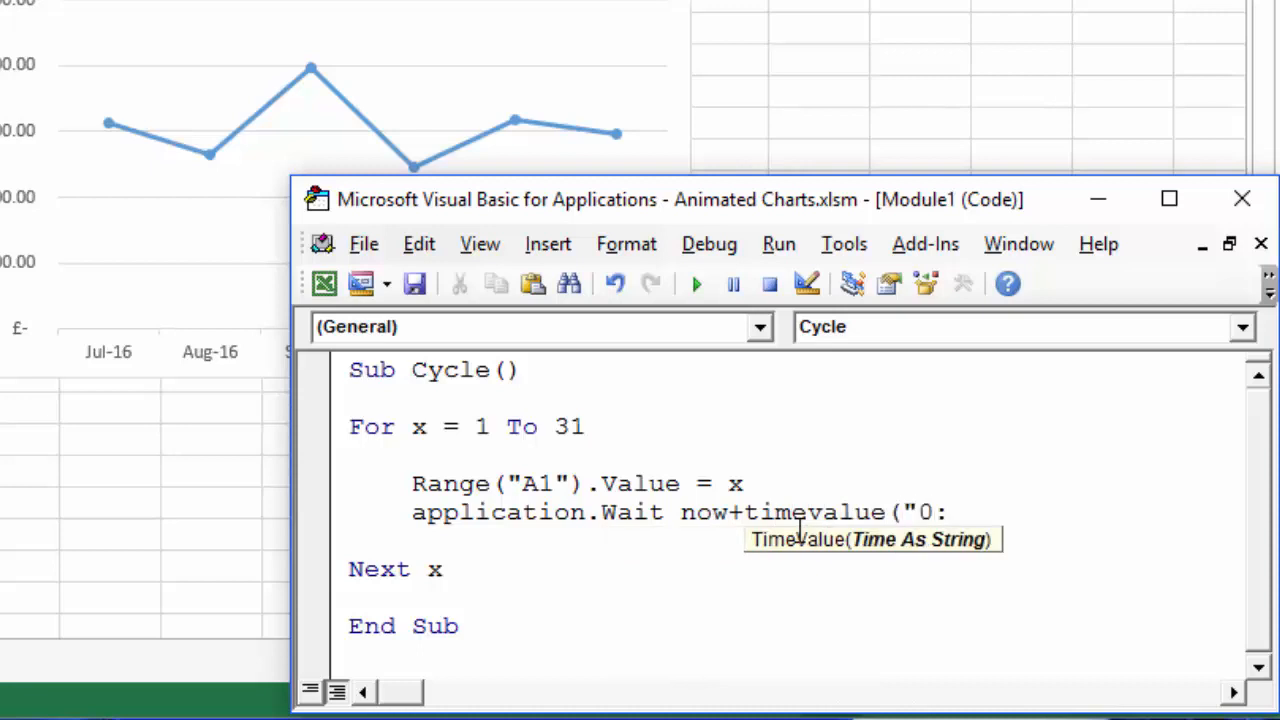
text(00)
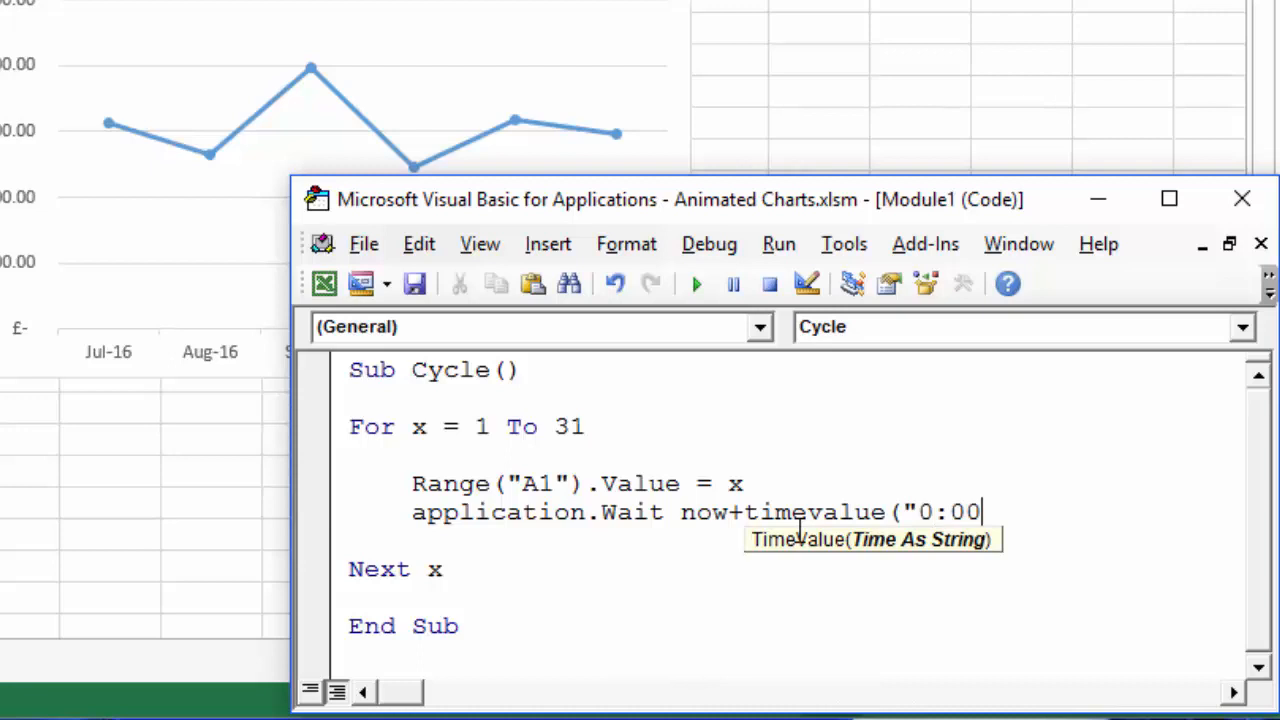
text(:01)
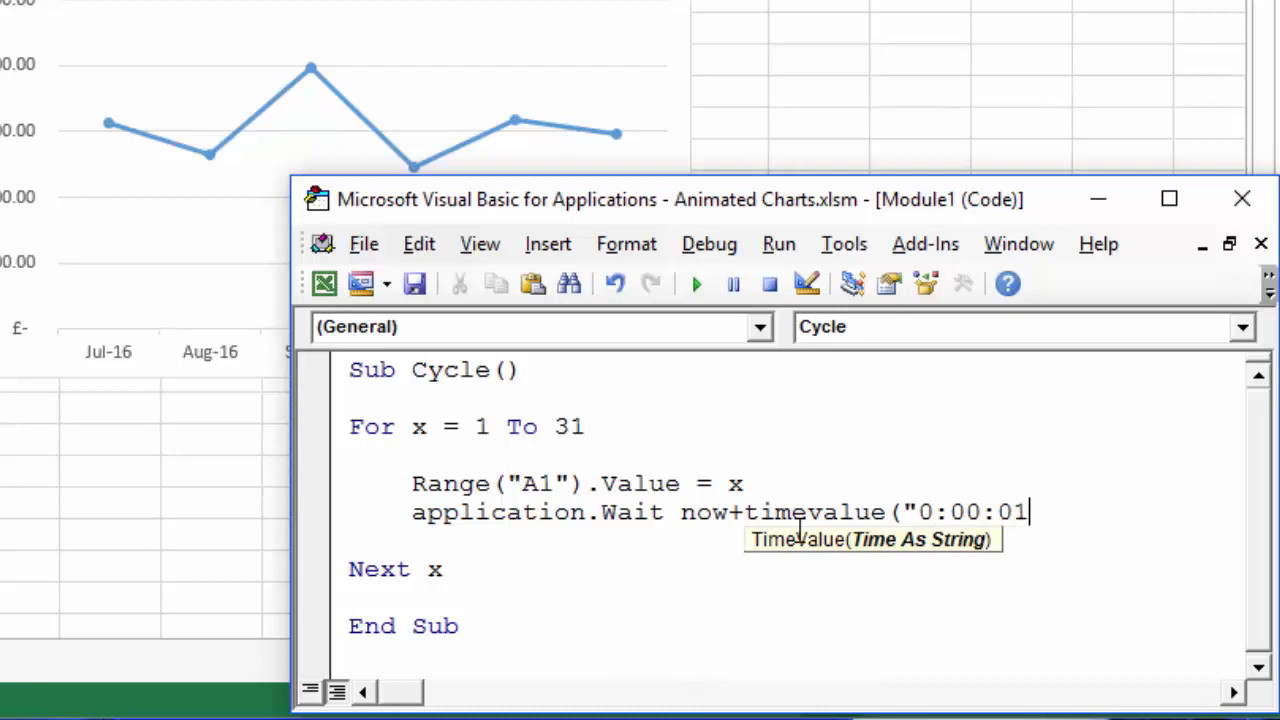
text())
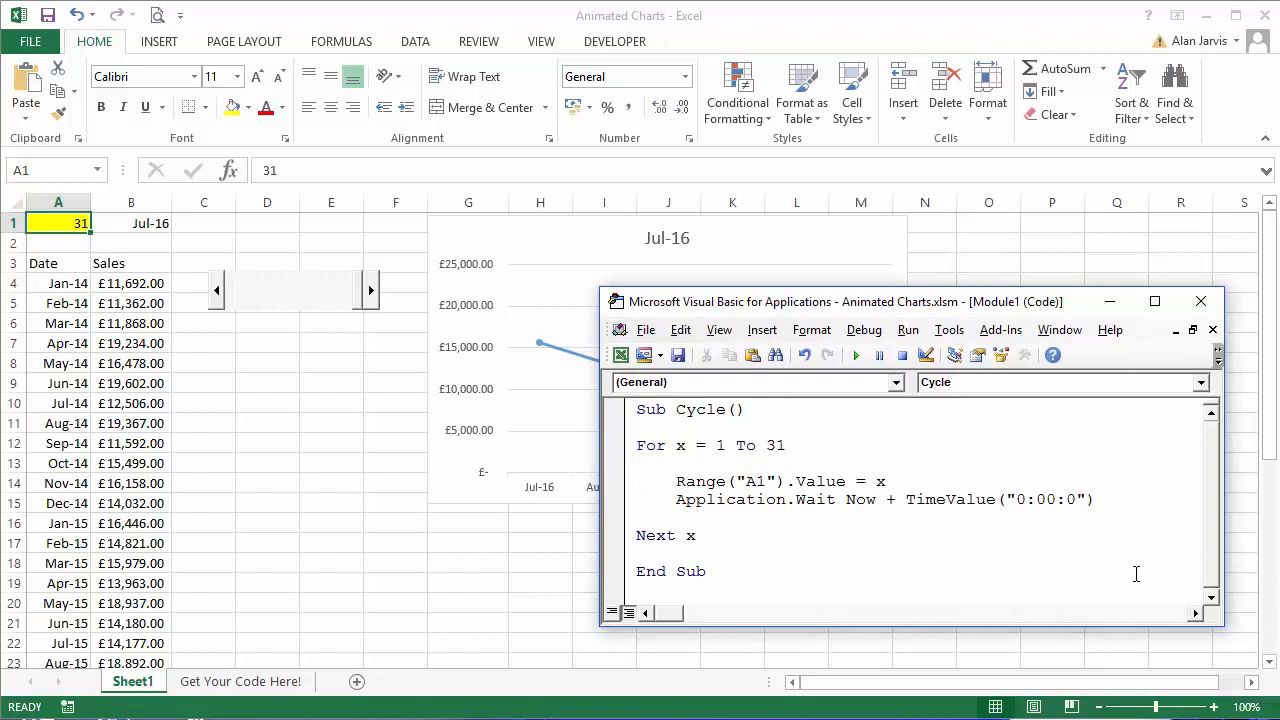
- Change the wait to TimeValue("0:00:03") for a three-second pause
text(3)
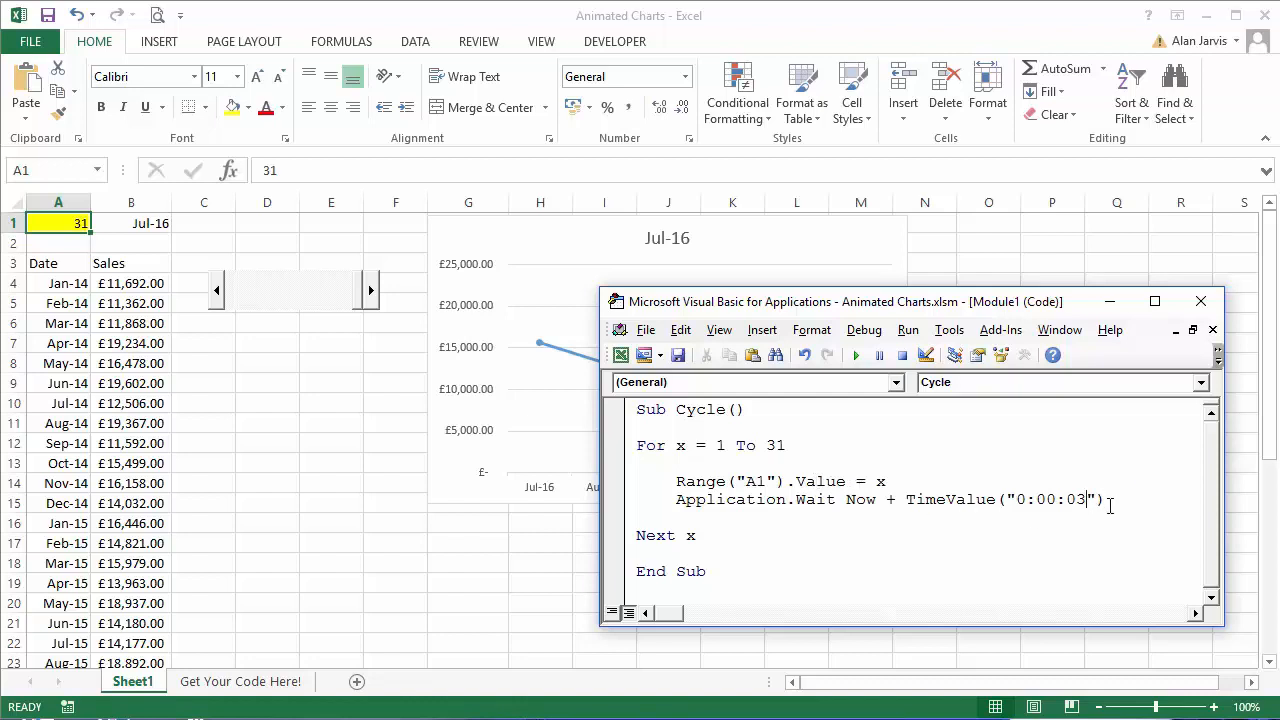
mouse_move(1112, 508)
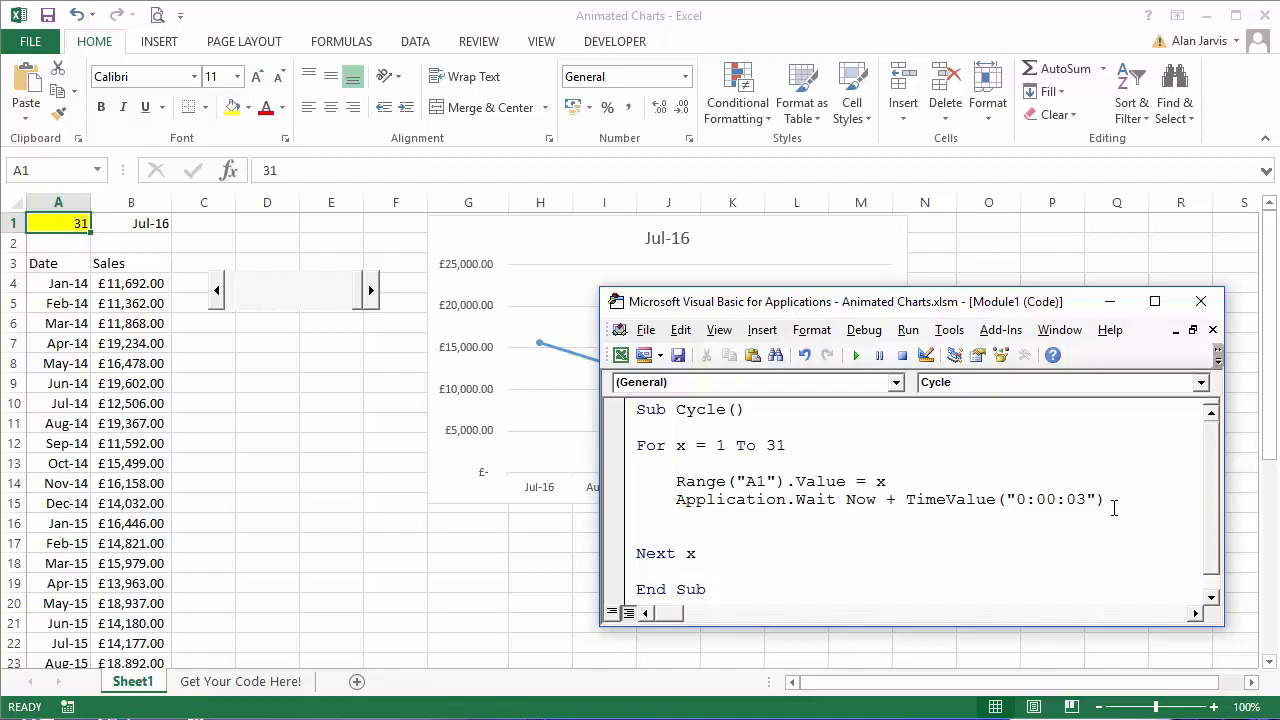
- Add Application.Speech.Speak("This chart begins at " to announce the start
text(applic)
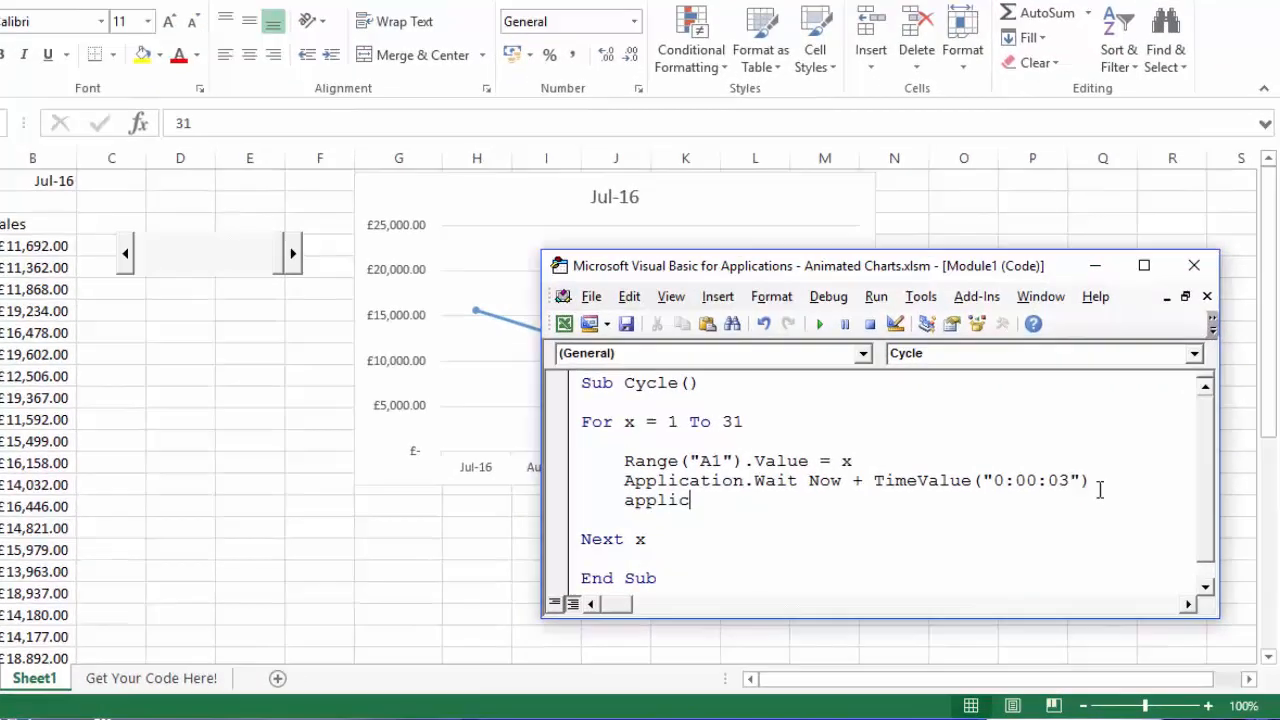
text(ation.Speech.s)
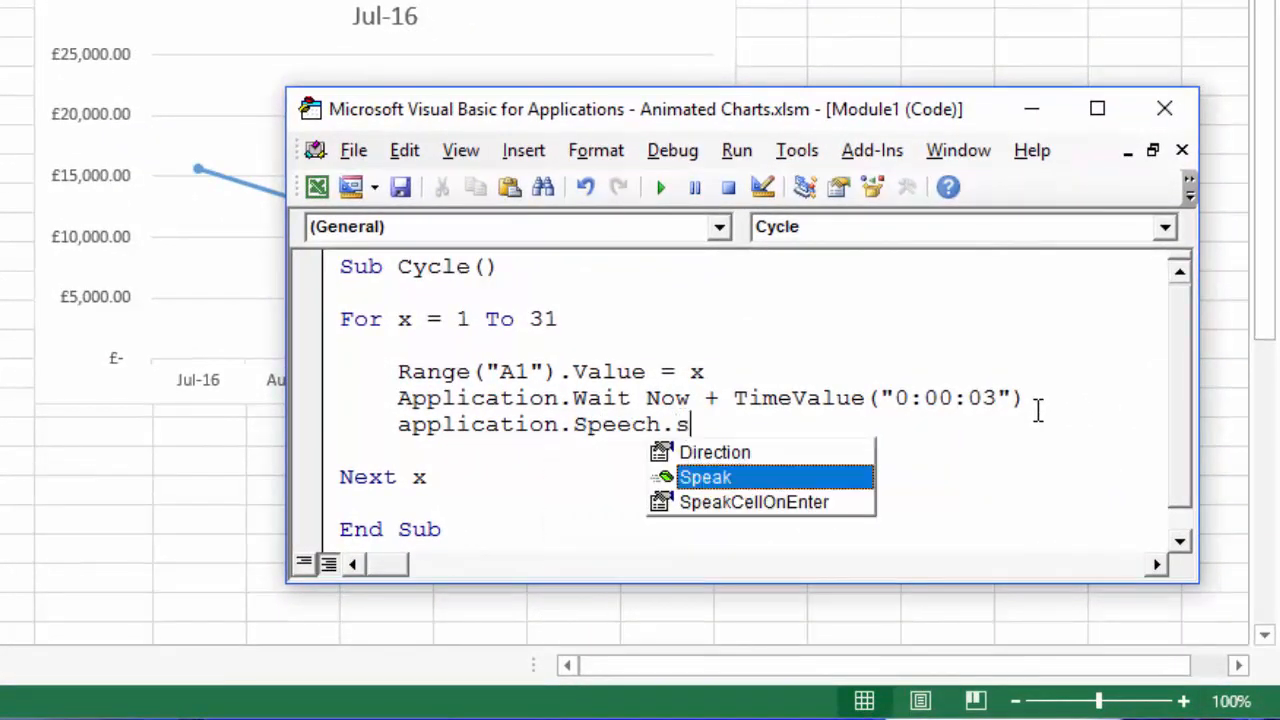
text(peak)
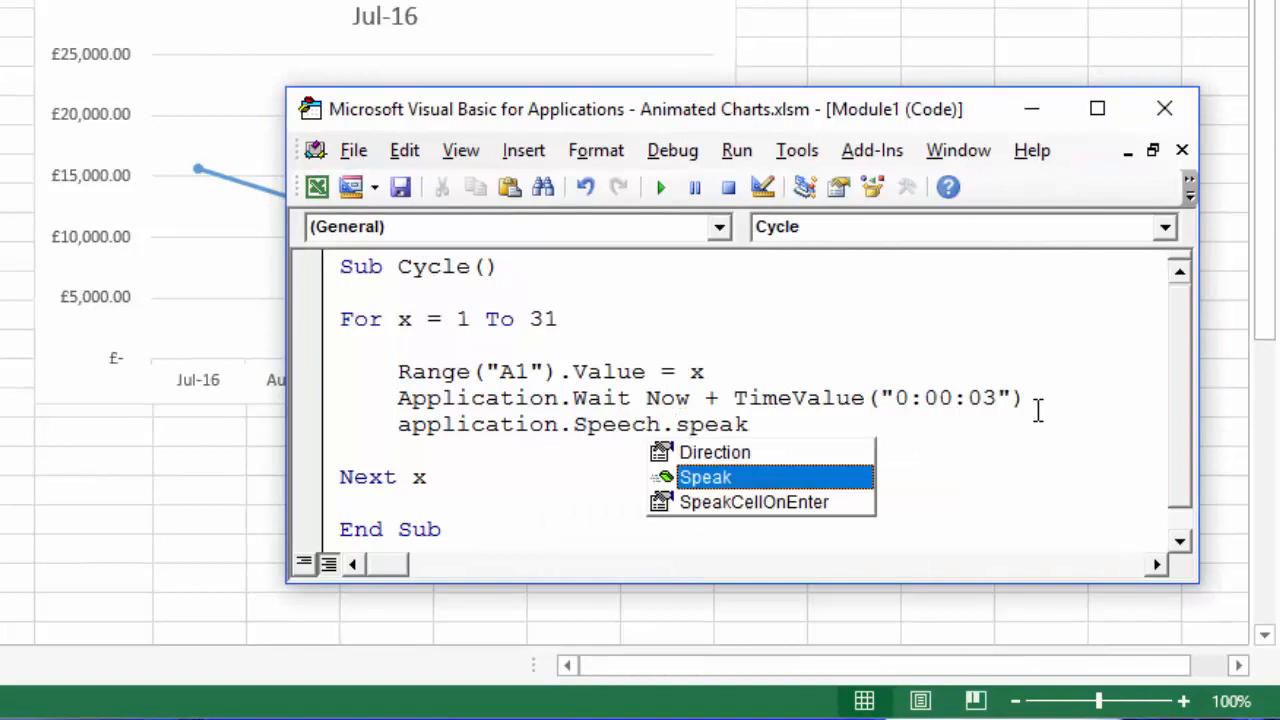
text(()
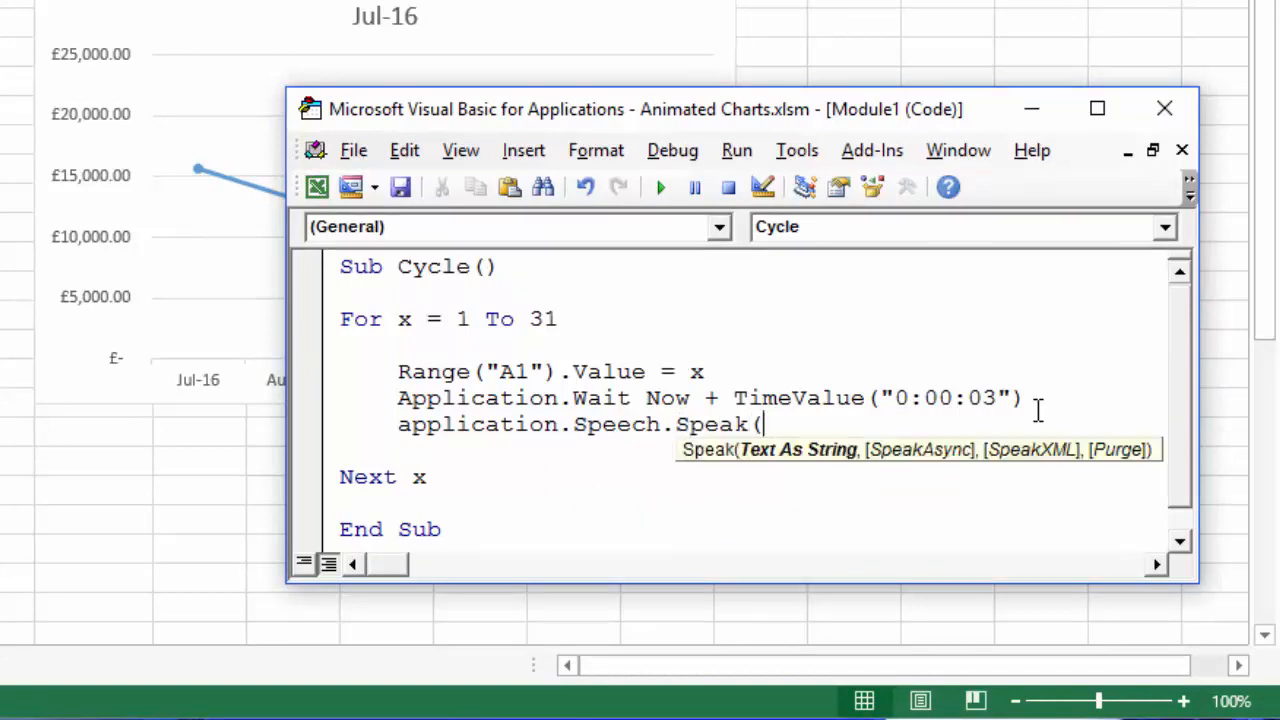
text(")
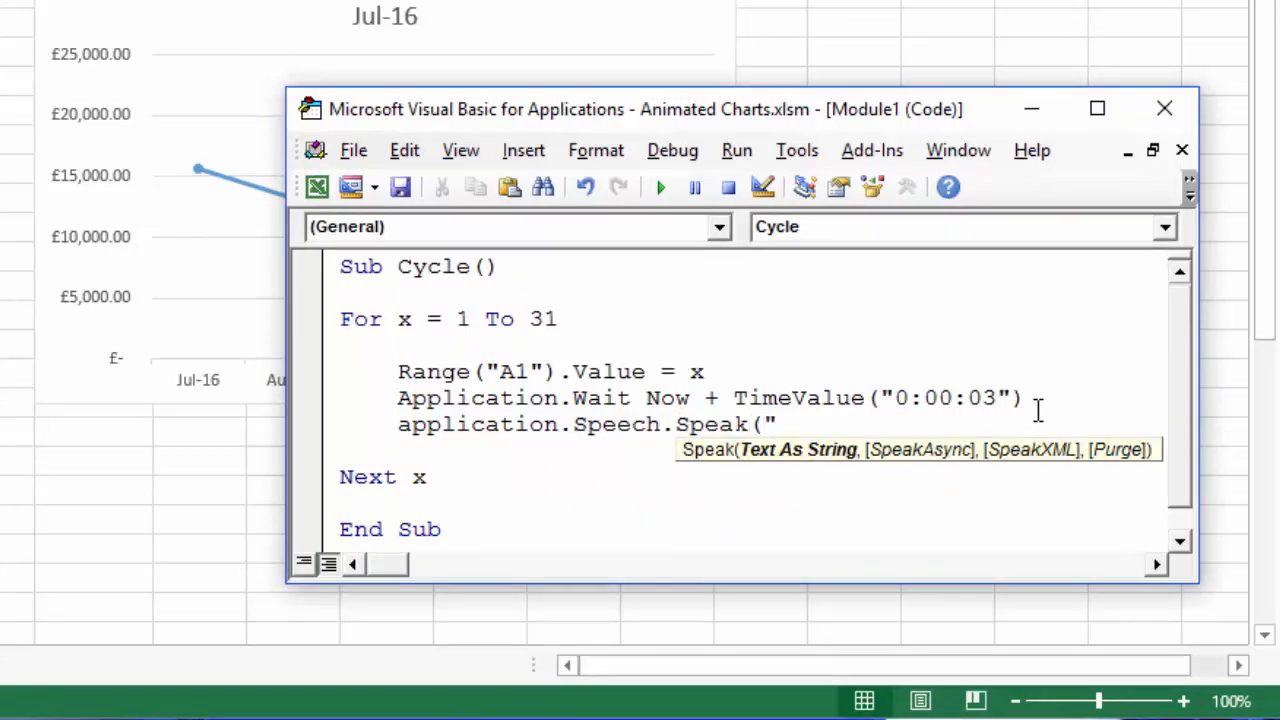
text(This chart begins)
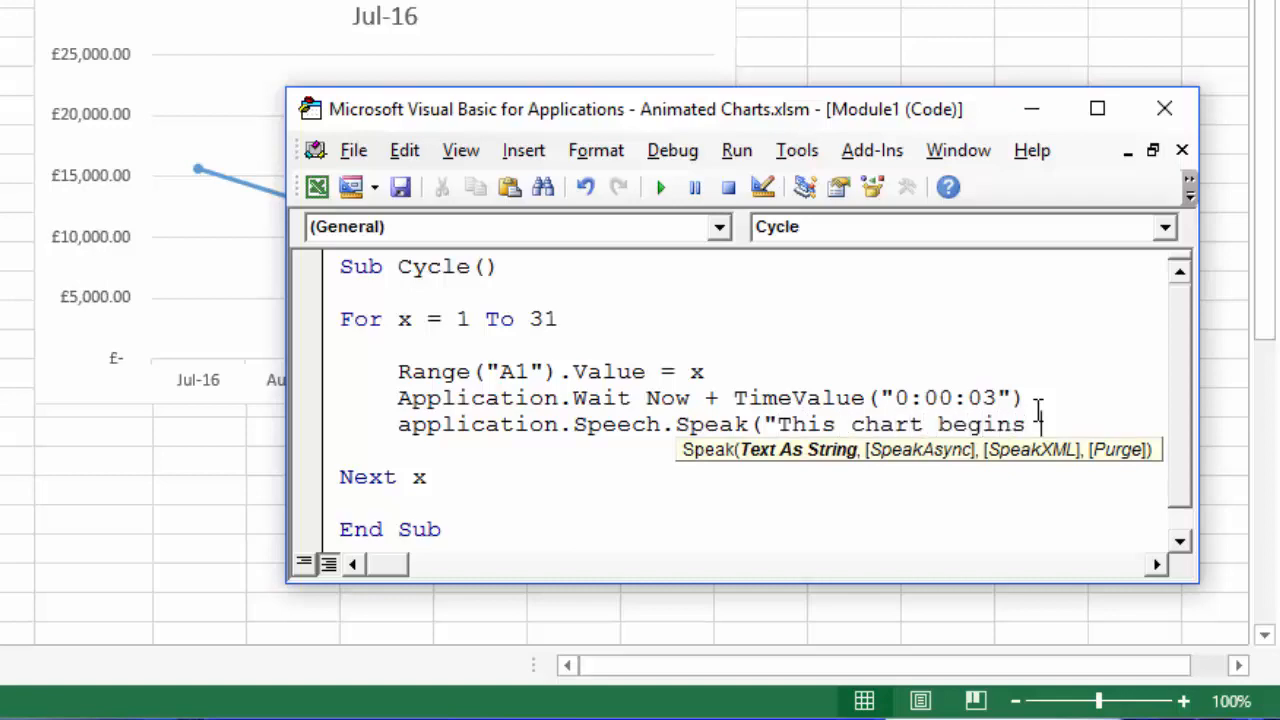
text(at " &)
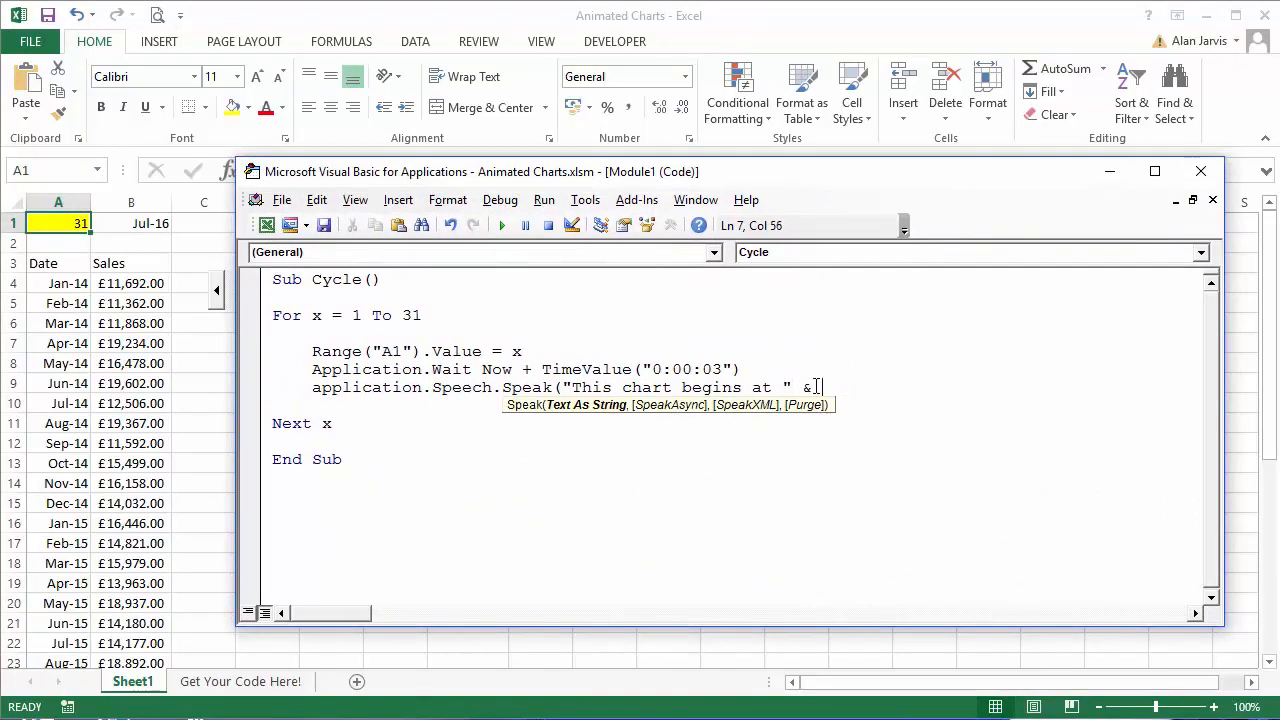
- Append & Sheet1.Range("B1").Value so the spoken line reads the date in B1
text(sheet1.Range()
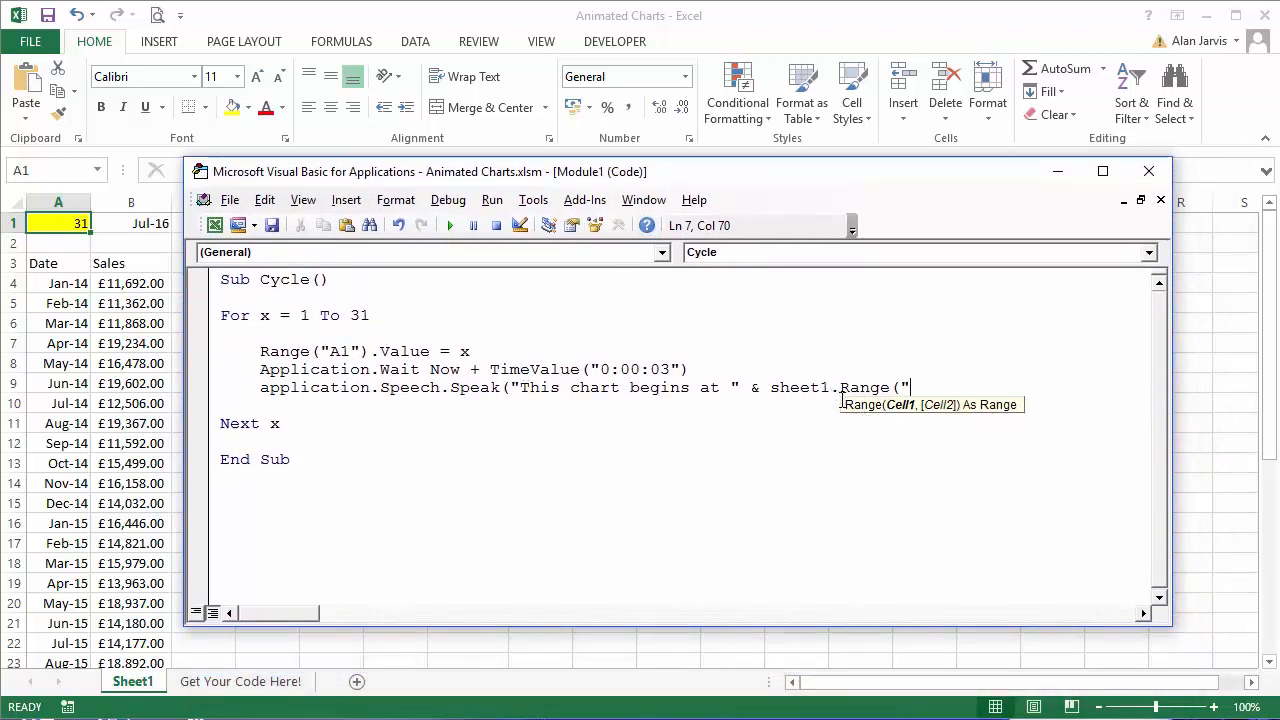
text(B)
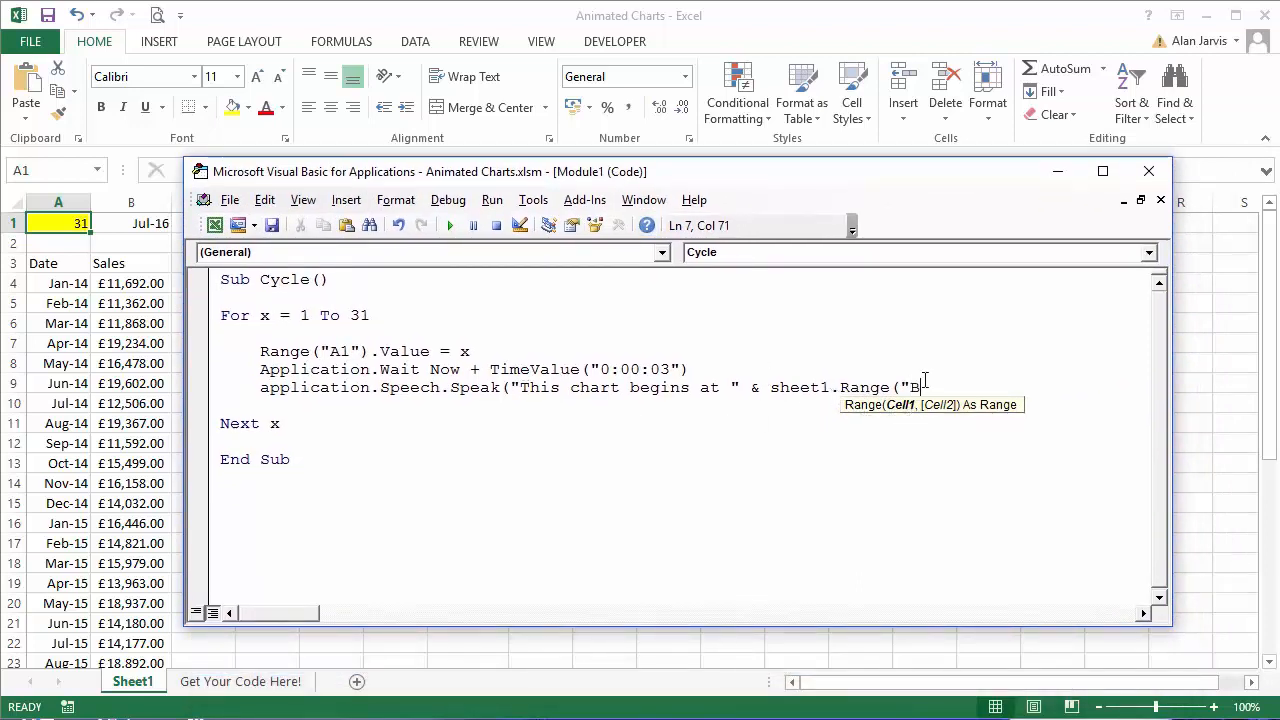
text(1"))
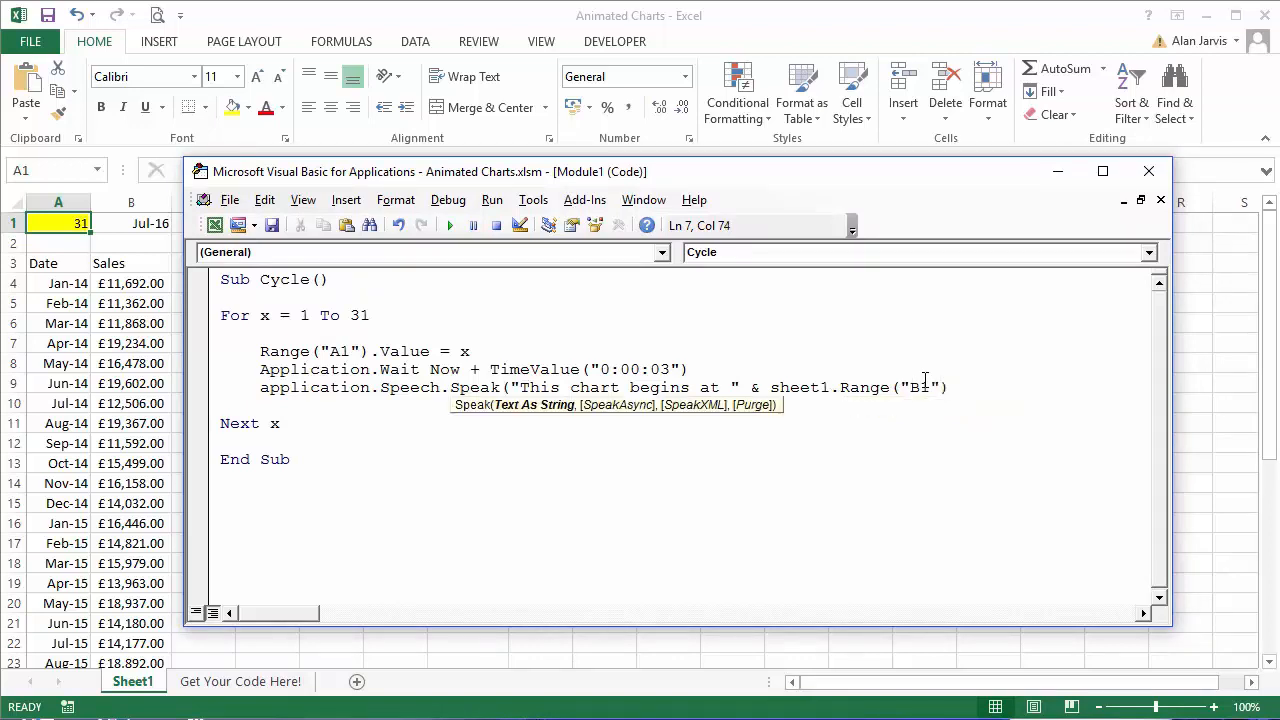
text(.value)
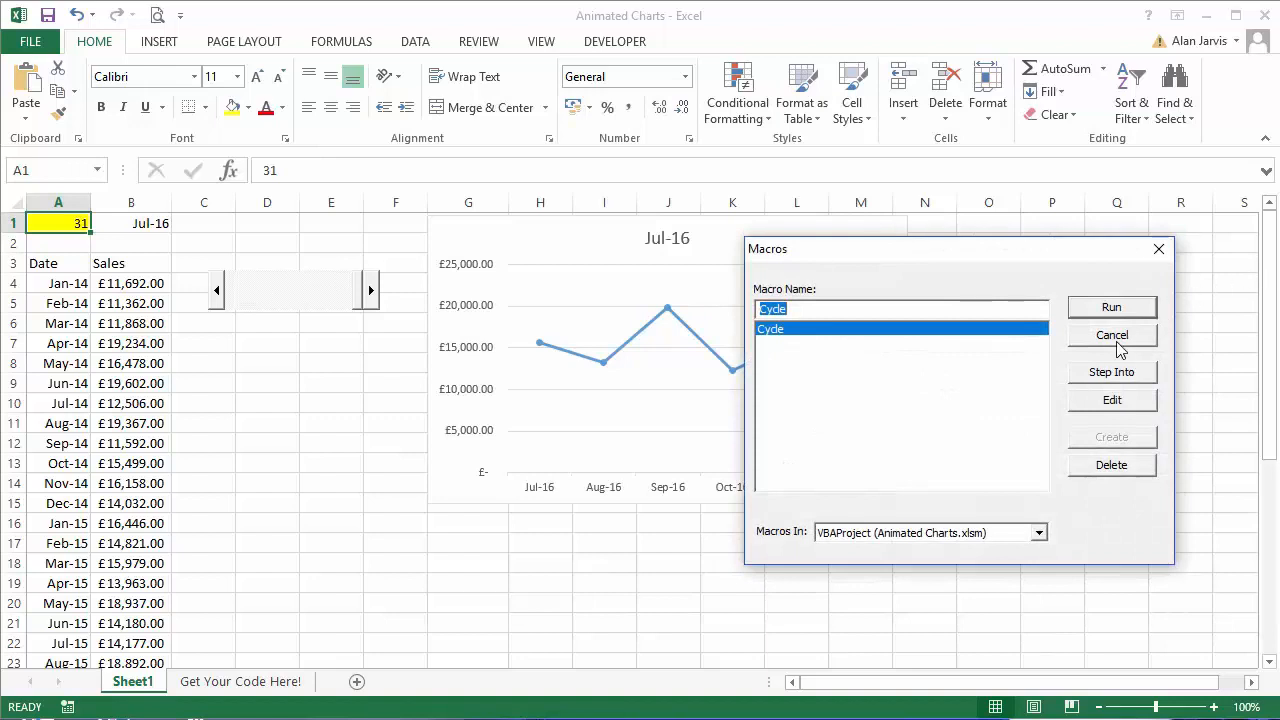
- Run Cycle so the chart steps through months, dismiss run-time error 287, rerun and open the code to debug
click(1112, 308)
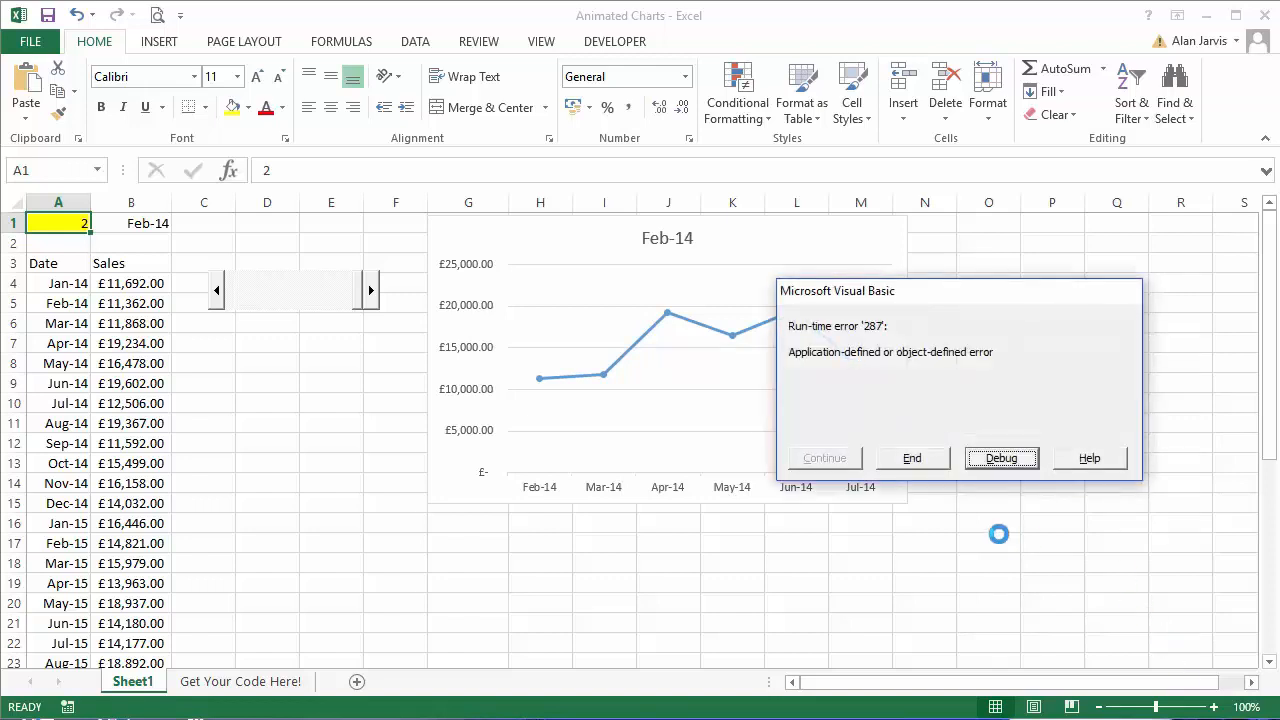
click(912, 458)
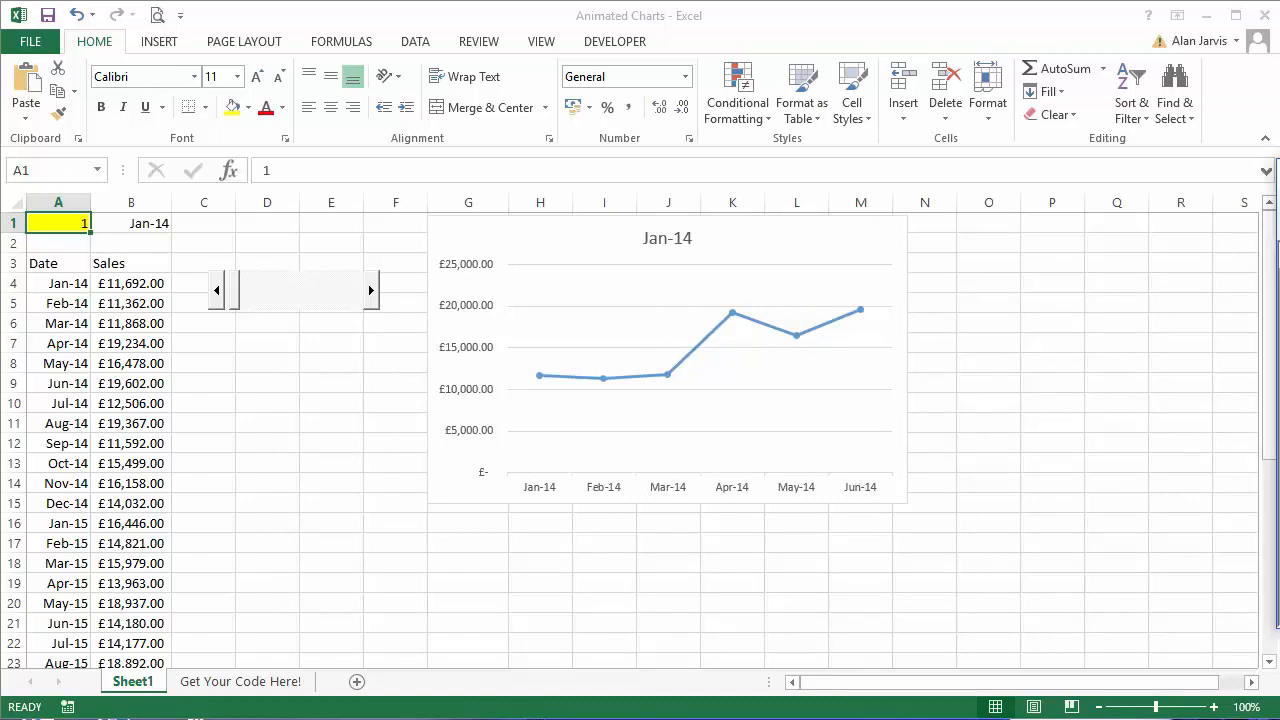
click(368, 290)
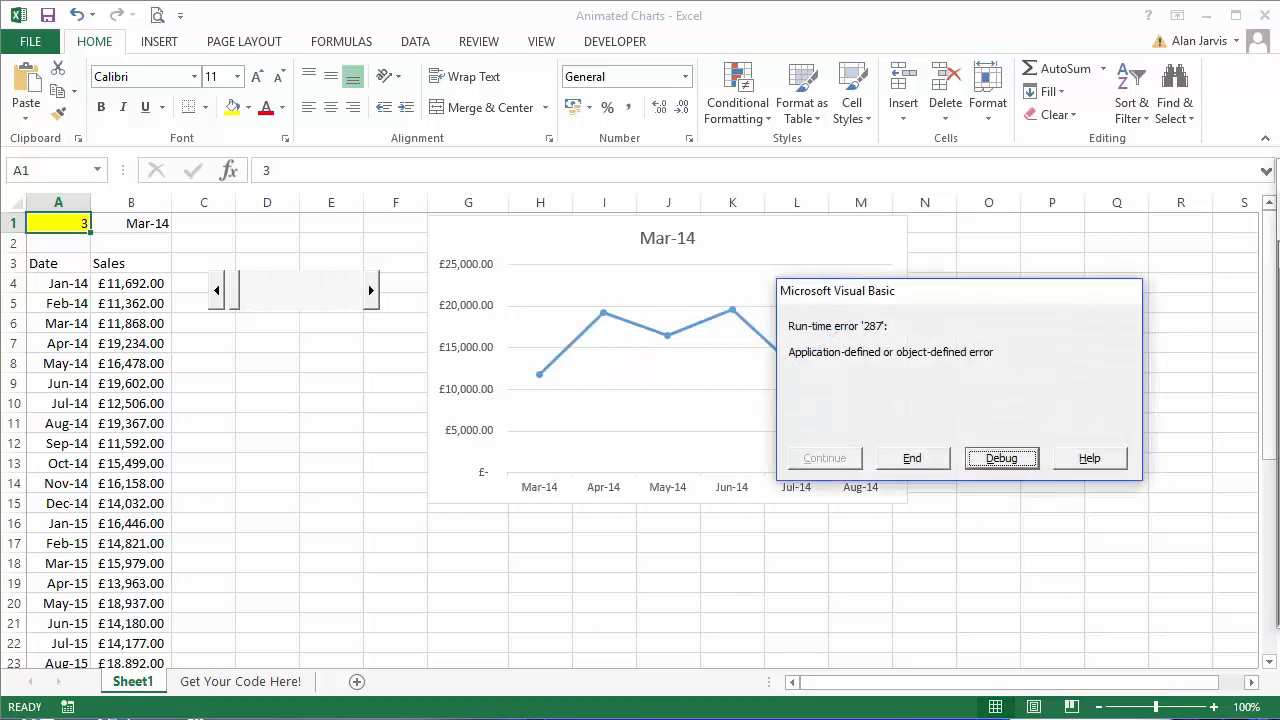
click(912, 458)
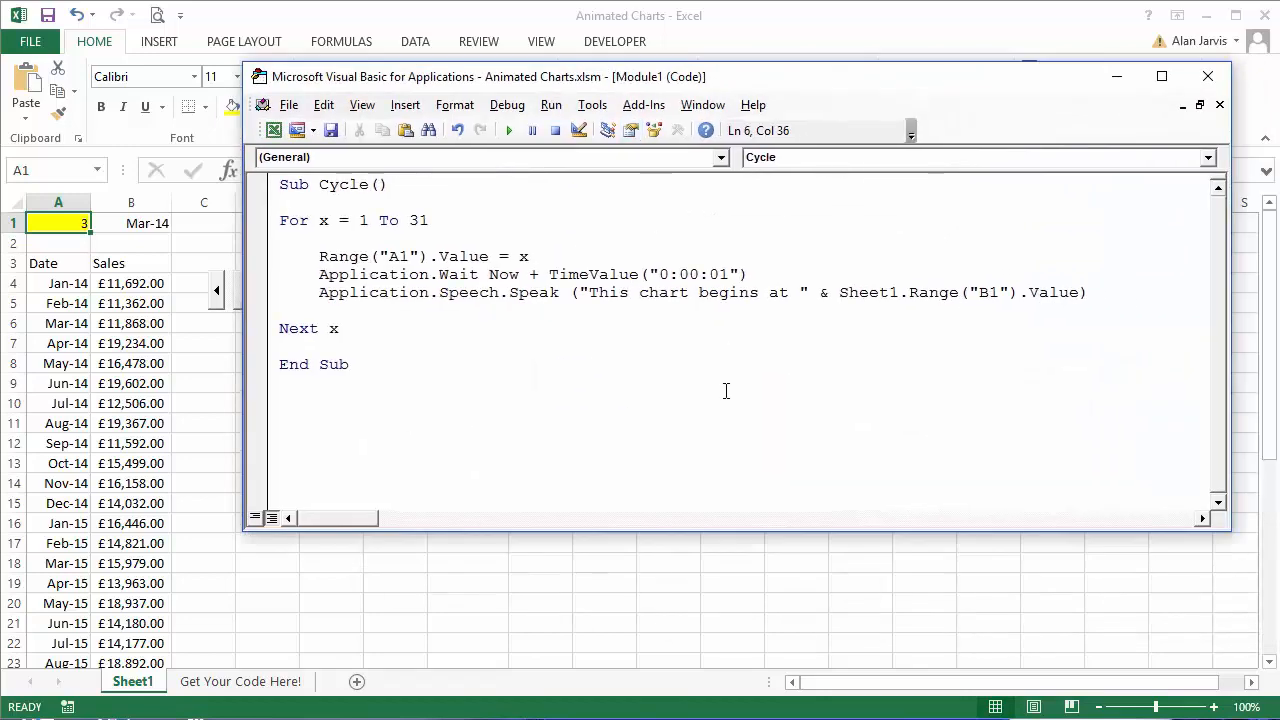
mouse_move(560, 340)
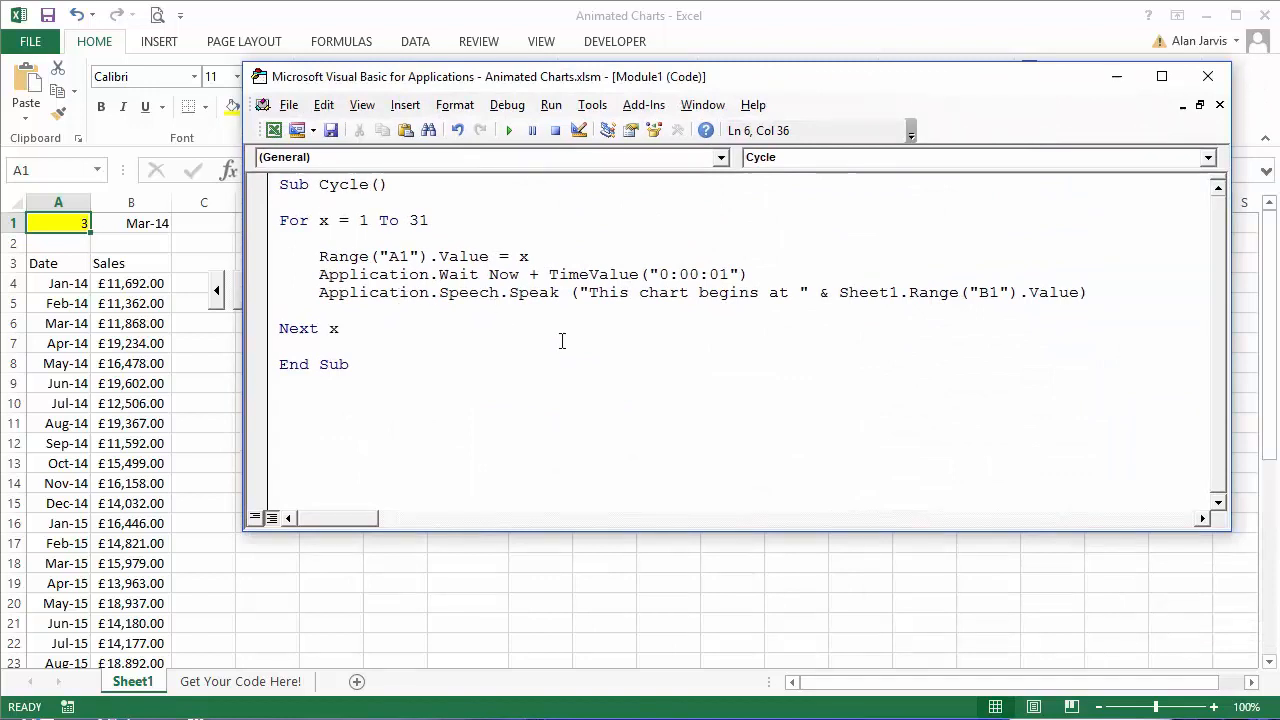
mouse_move(668, 354)
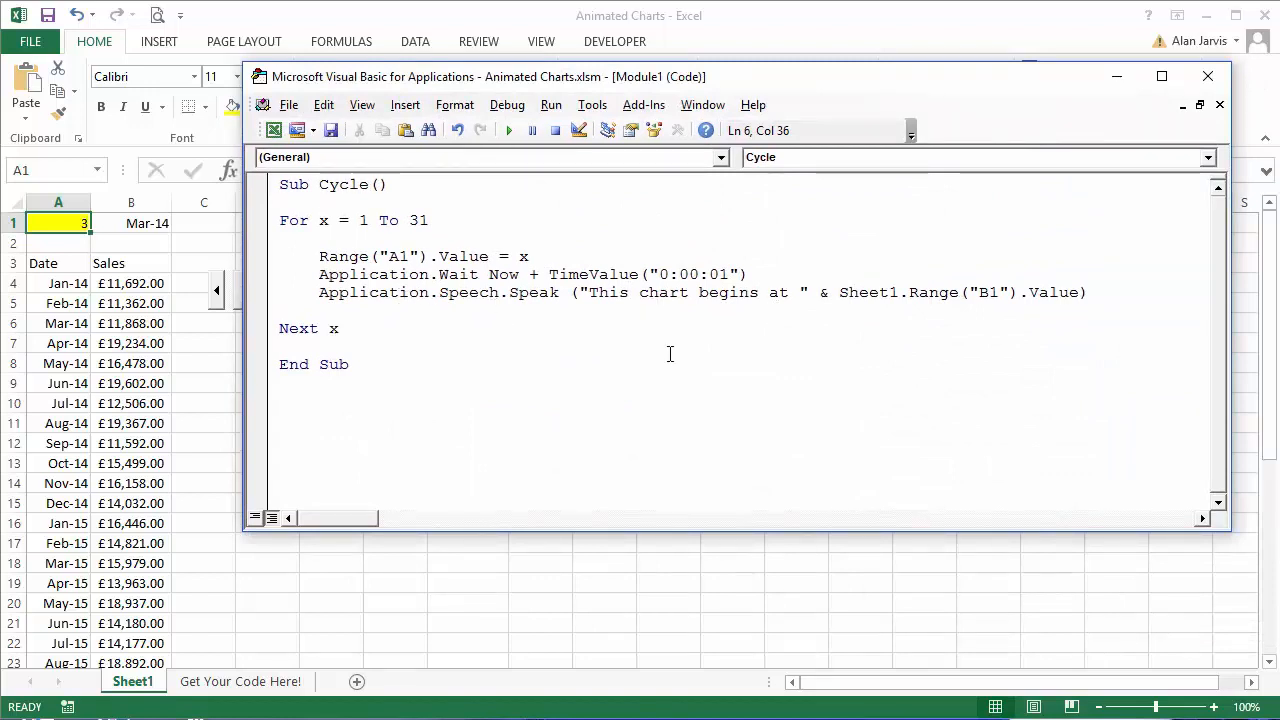